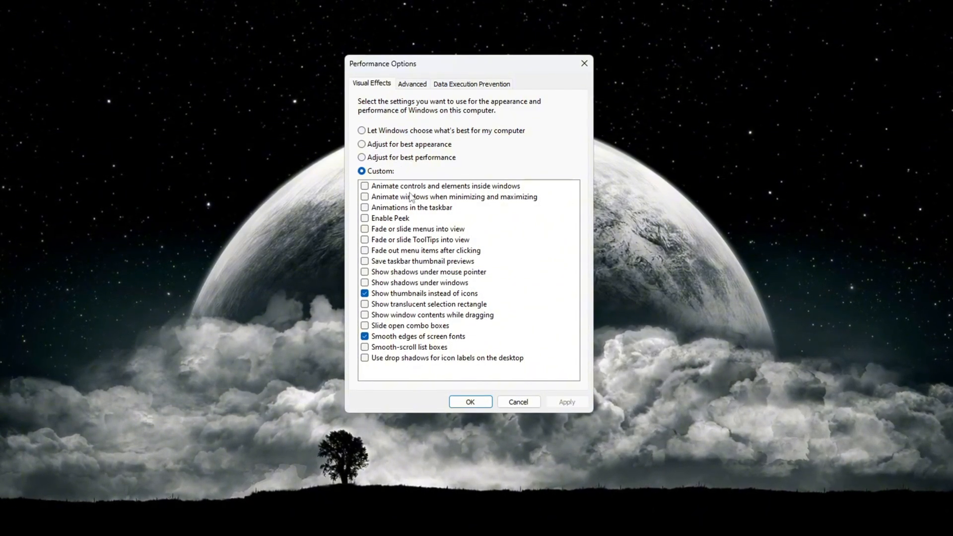
# - Choose best performance visual effects, re-enable smooth screen-font edges and thumbnails, then apply and save
pyautogui.click(361, 157)
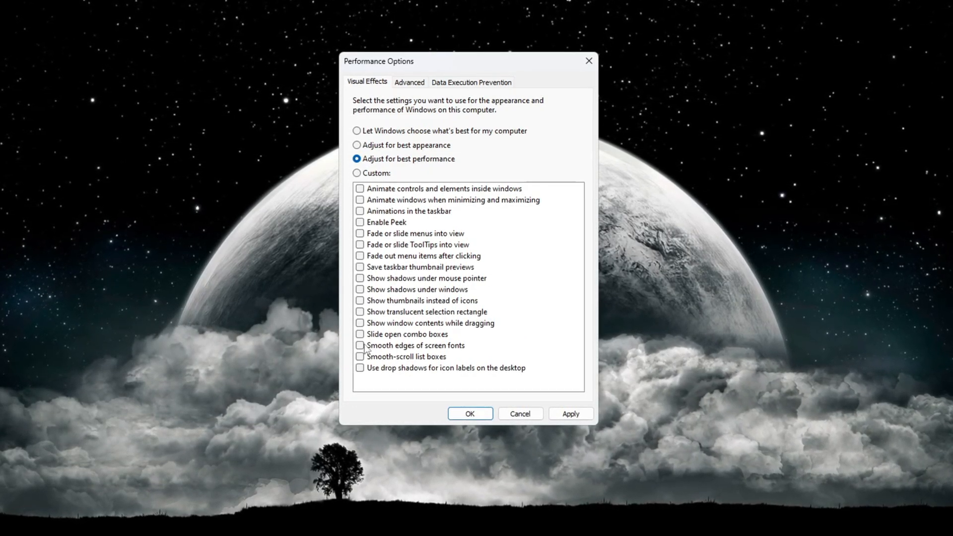
pyautogui.click(359, 349)
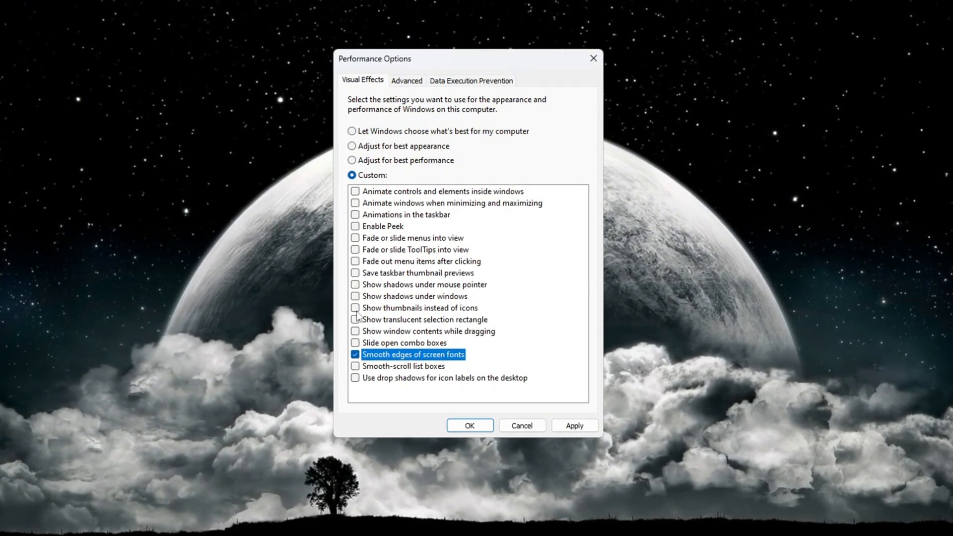
pyautogui.click(355, 308)
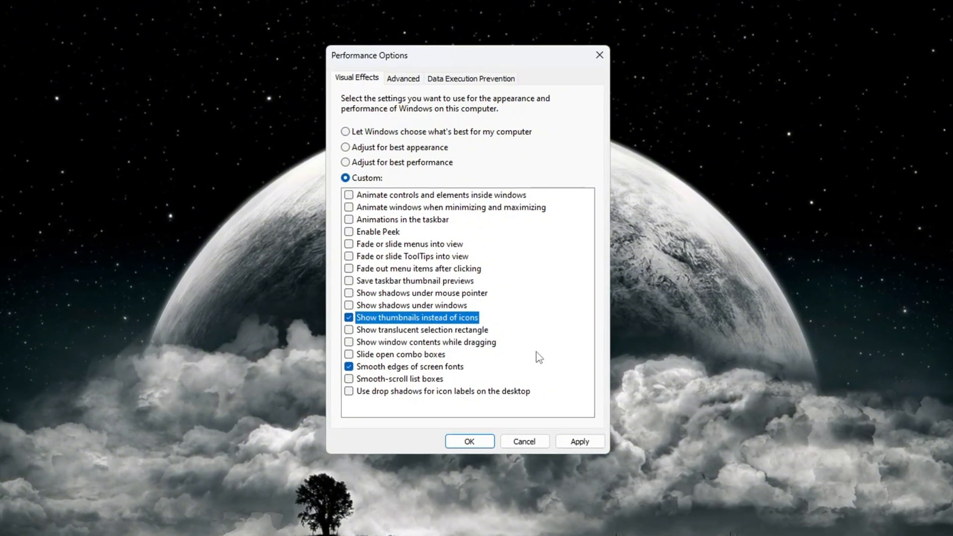
pyautogui.click(579, 441)
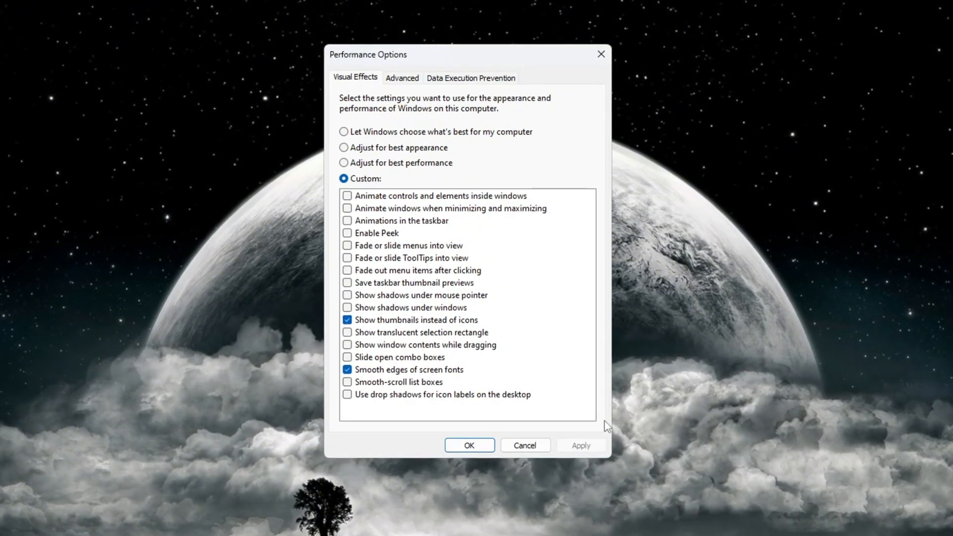
pyautogui.click(401, 77)
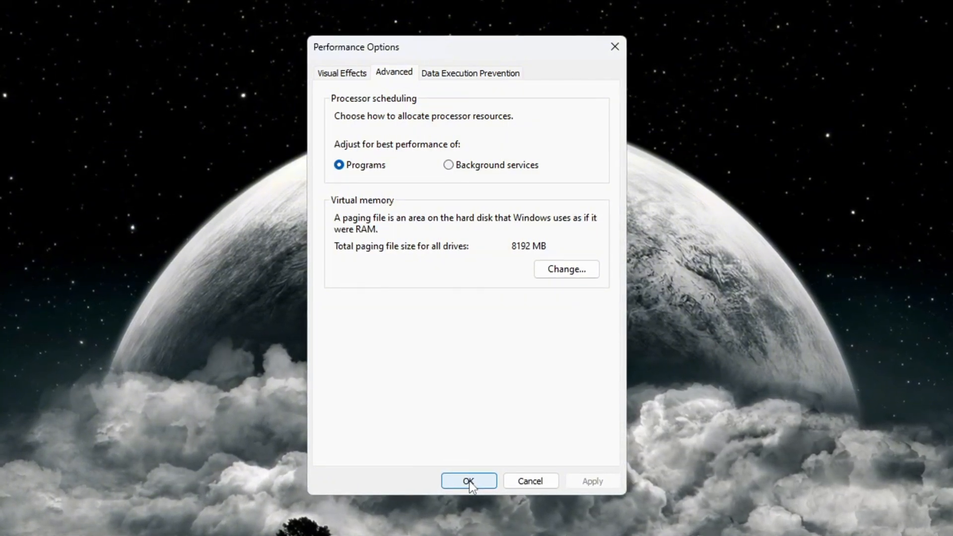
pyautogui.click(469, 481)
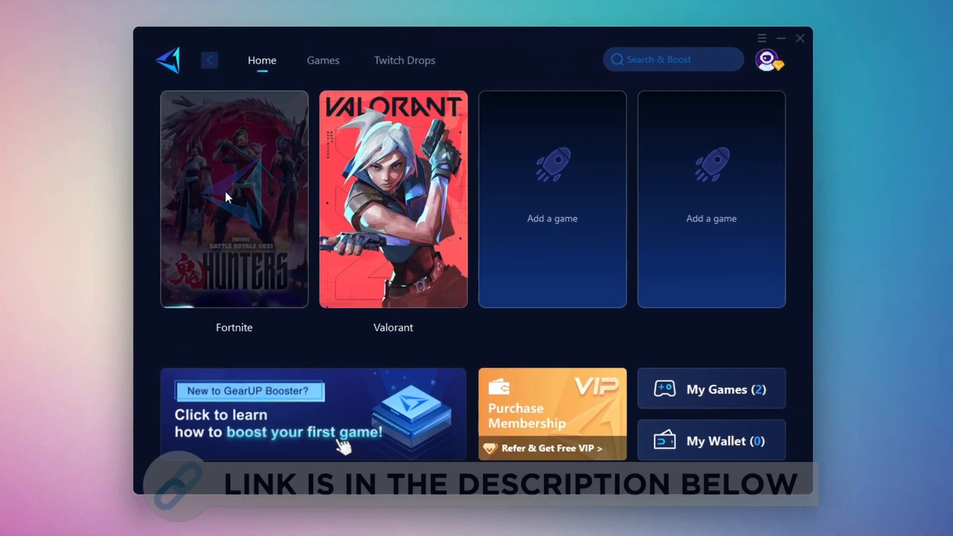
# - Select the Fortnite game tile on GearUP Booster's Home tab
pyautogui.click(323, 60)
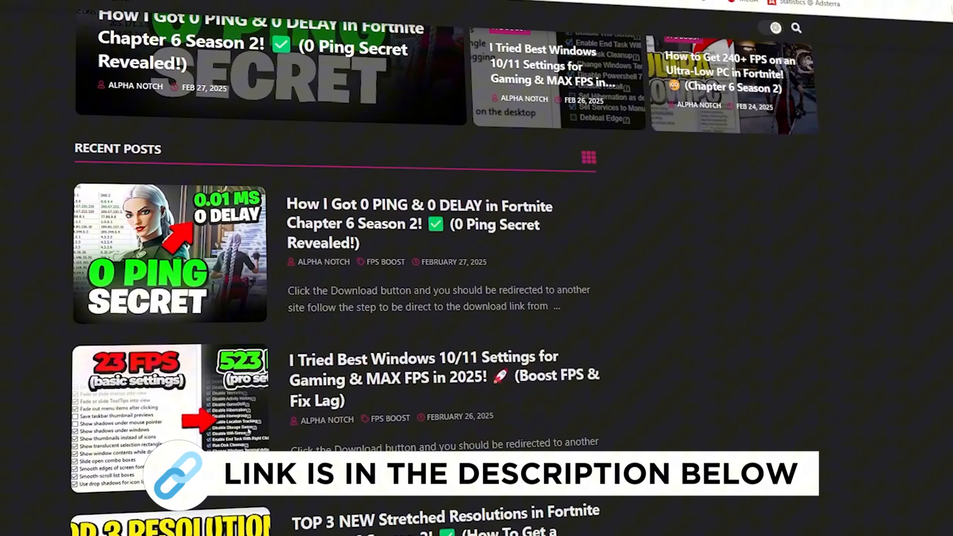
# - Scroll through the Alpha Notch Recent Posts list
pyautogui.scroll(-3)
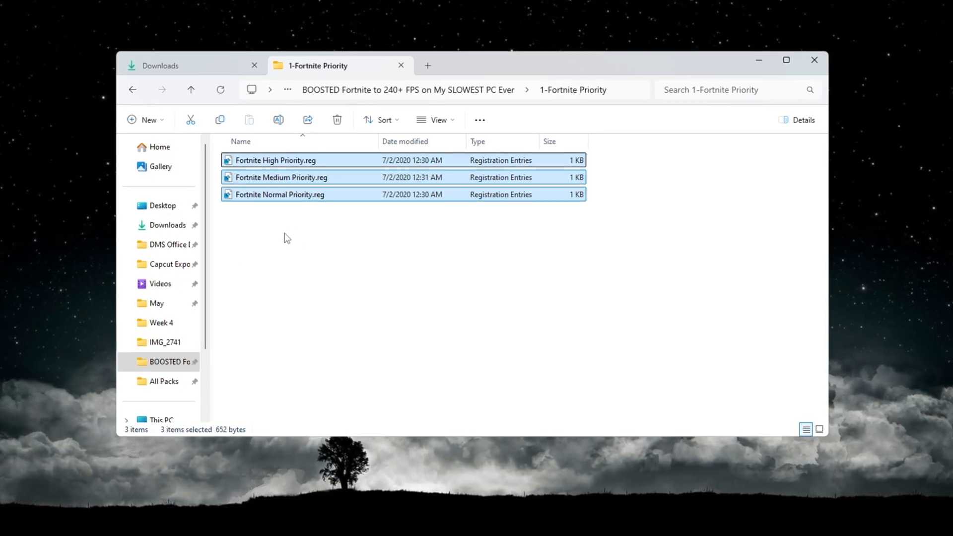
# - Point out the Normal, Medium and High Priority Fortnite registry files
pyautogui.click(279, 195)
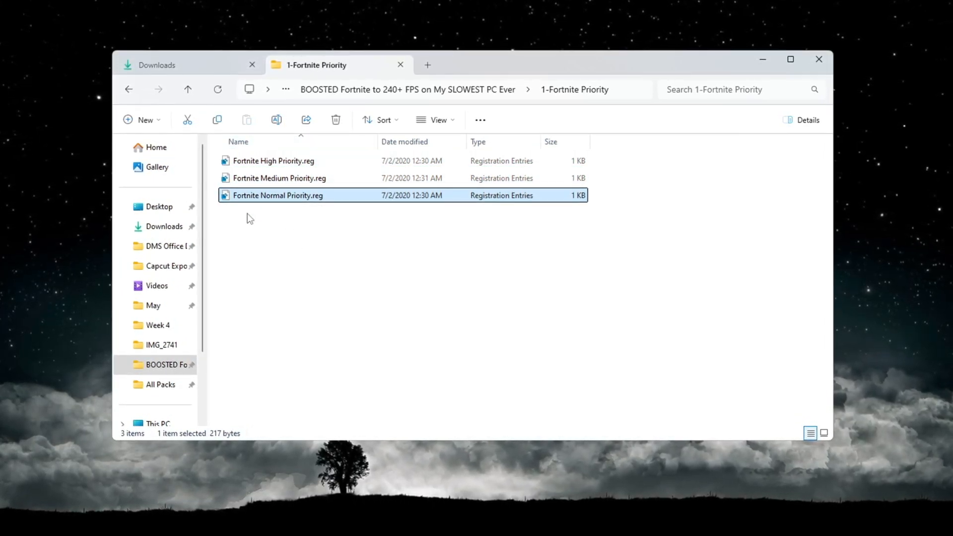
pyautogui.click(278, 178)
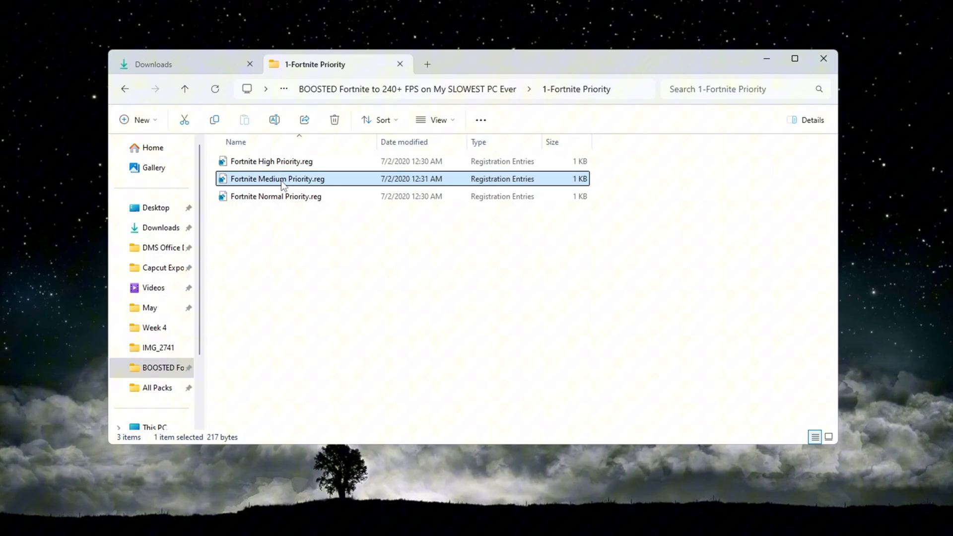
pyautogui.click(271, 160)
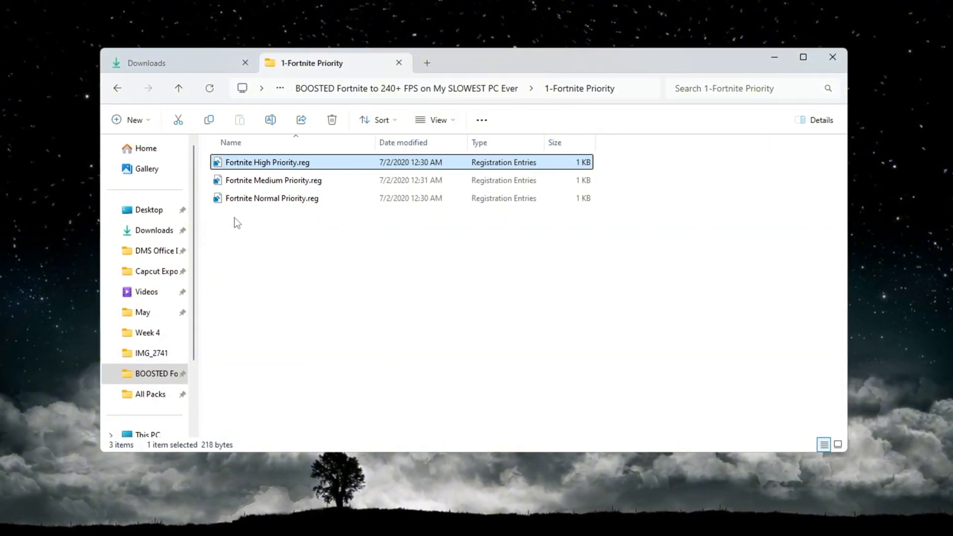
pyautogui.click(271, 199)
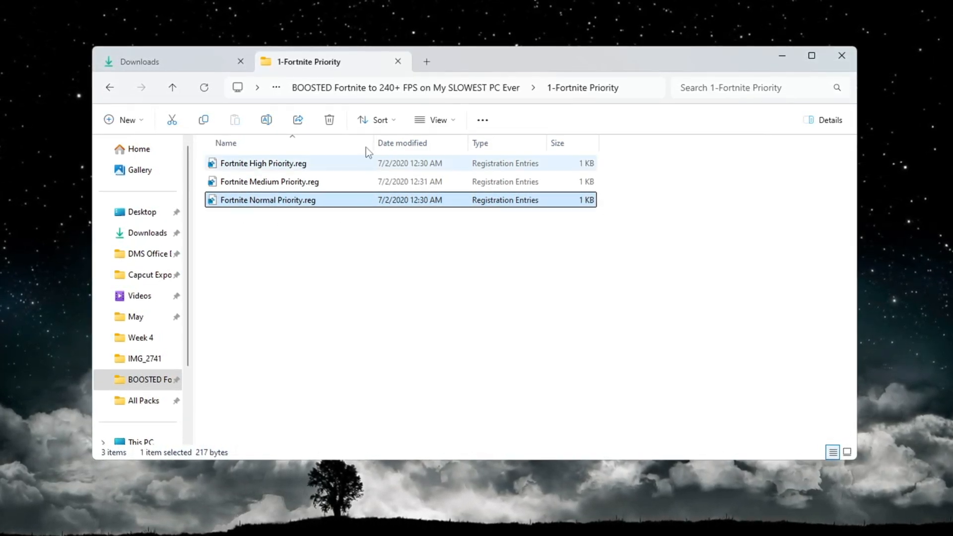
pyautogui.click(268, 182)
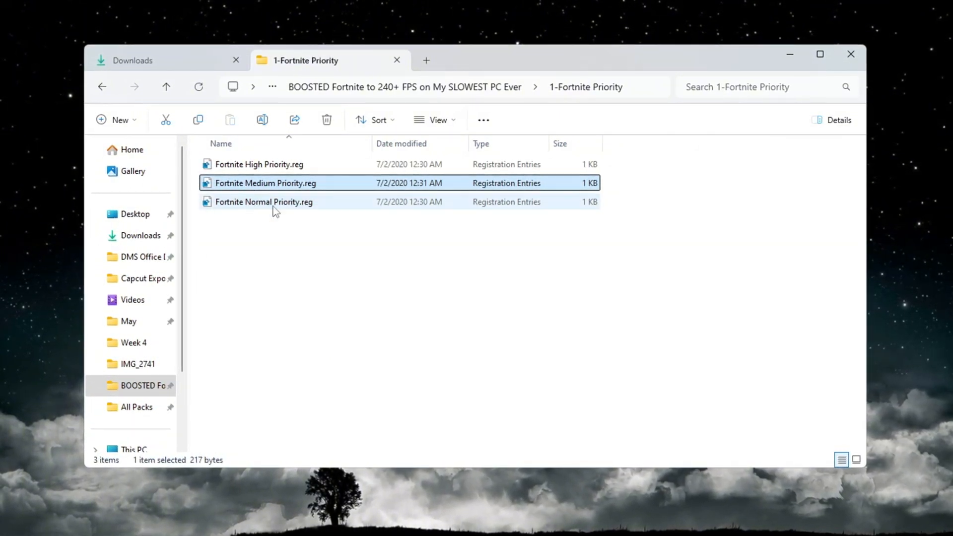
pyautogui.click(258, 165)
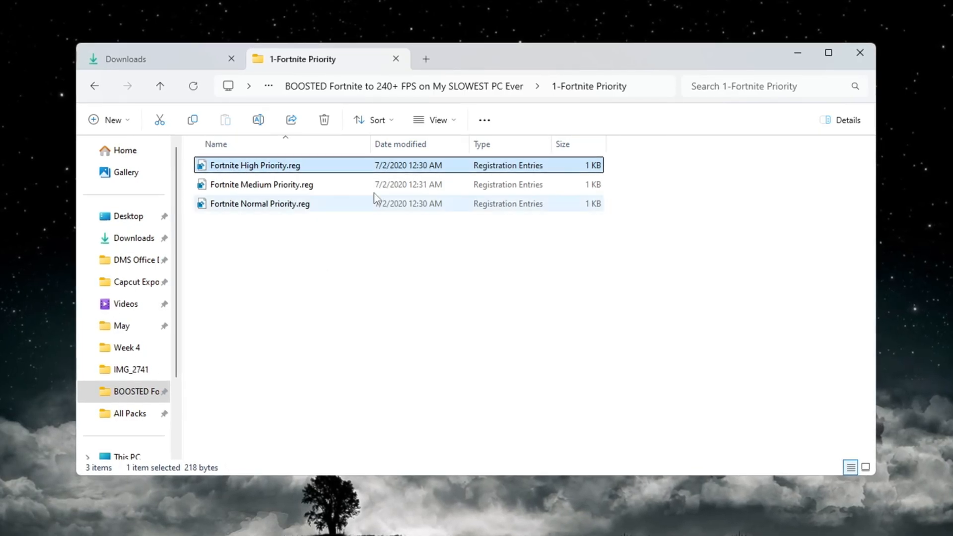
# - Merge Fortnite High Priority.reg into the registry and dismiss the success message
pyautogui.doubleClick(254, 165)
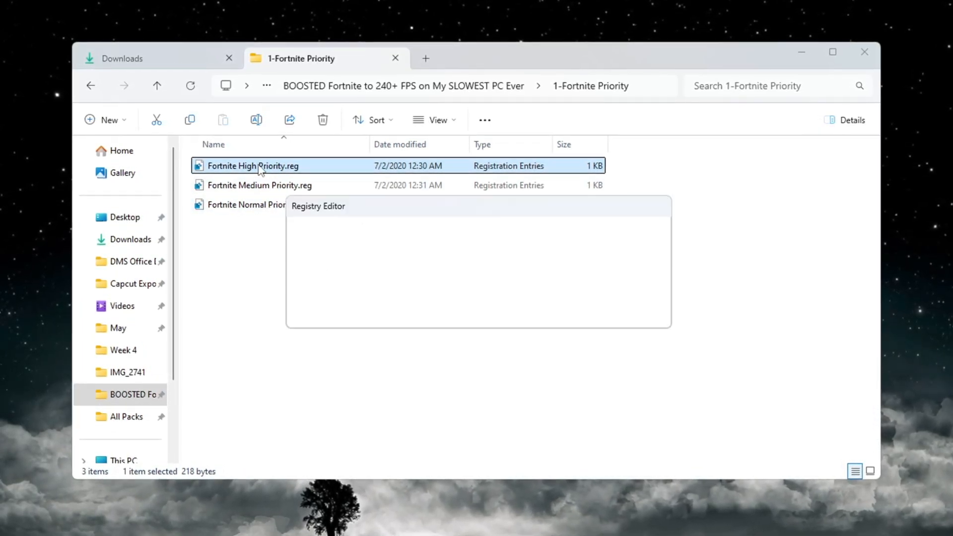
pyautogui.doubleClick(254, 166)
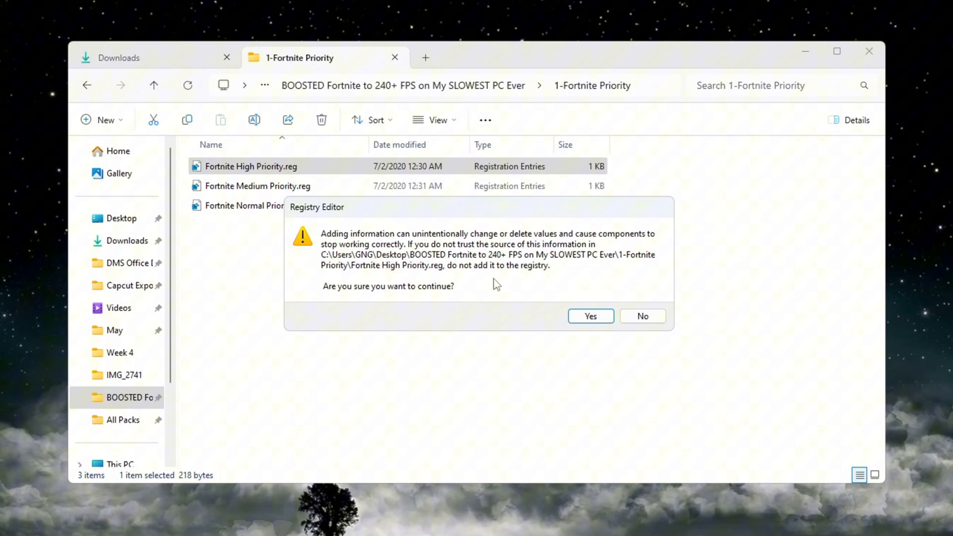
pyautogui.click(590, 316)
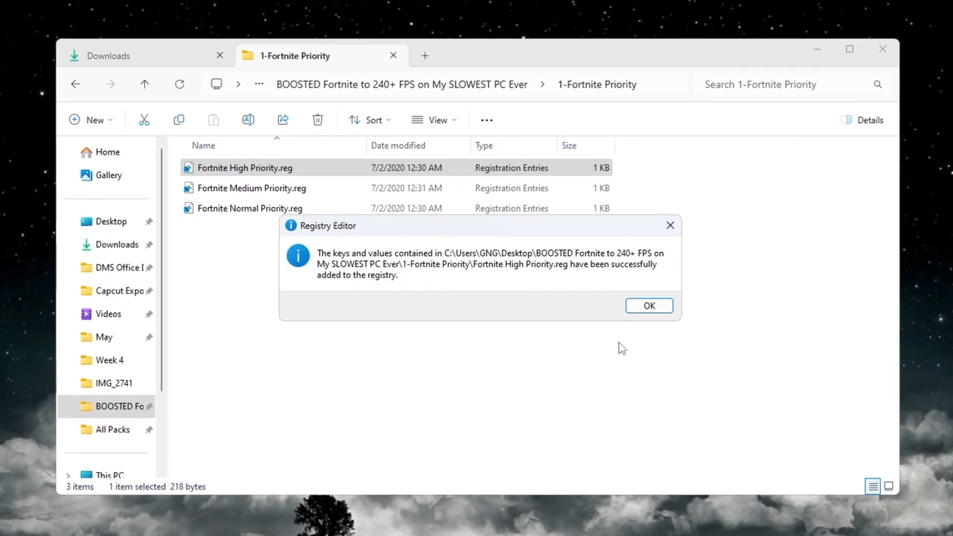
pyautogui.click(648, 305)
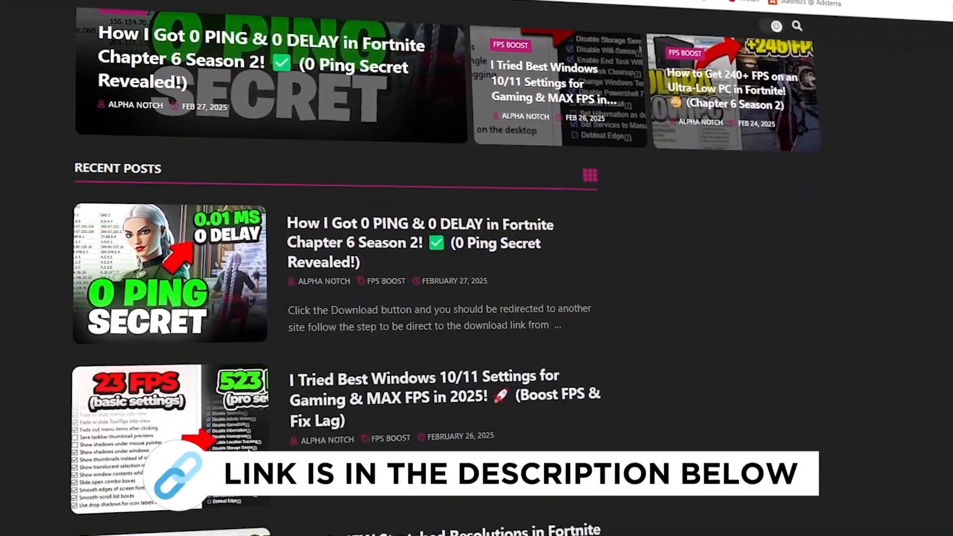
# - Scroll the Alpha Notch Recent Posts list again
pyautogui.scroll(-3)
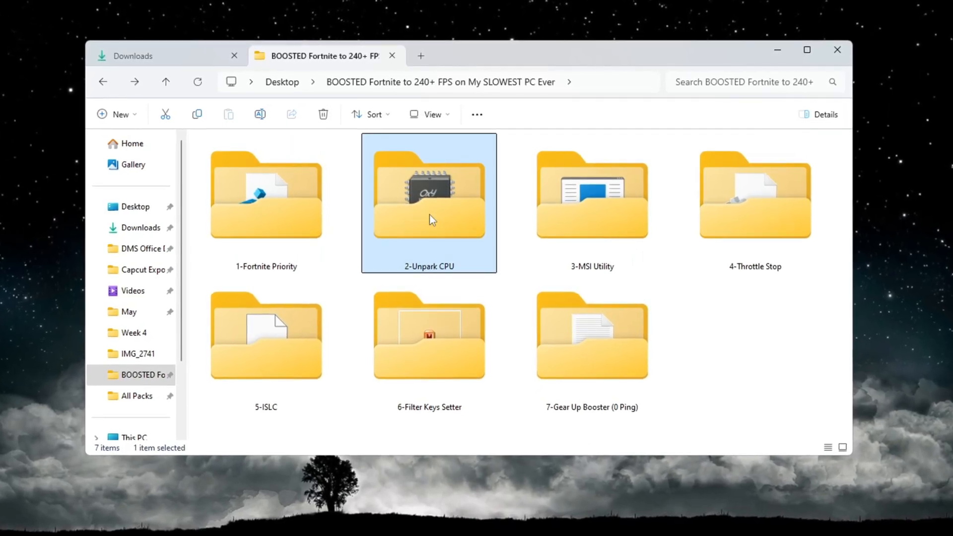
# - Run UnparkCpu.exe from the 2-Unpark CPU folder and unpark all 16 cores
pyautogui.doubleClick(429, 195)
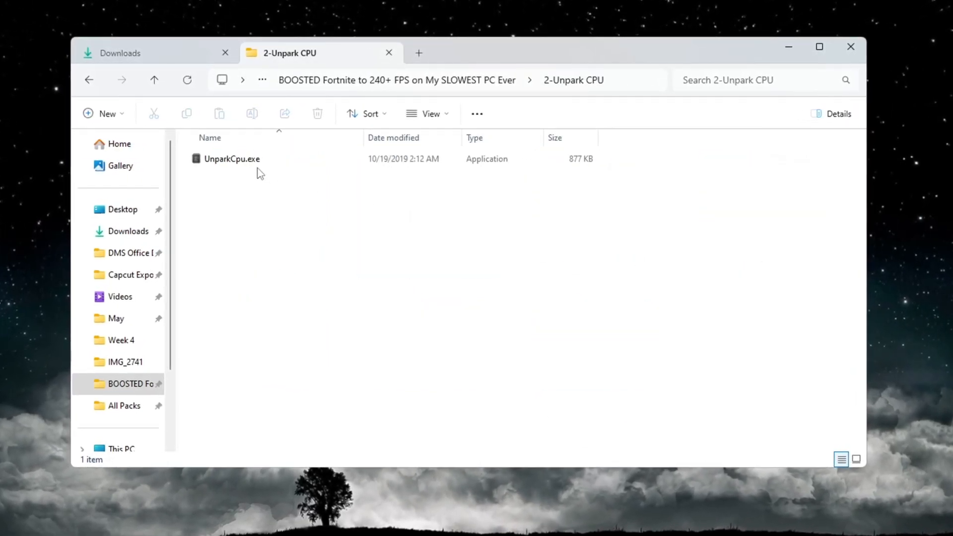
pyautogui.click(231, 159)
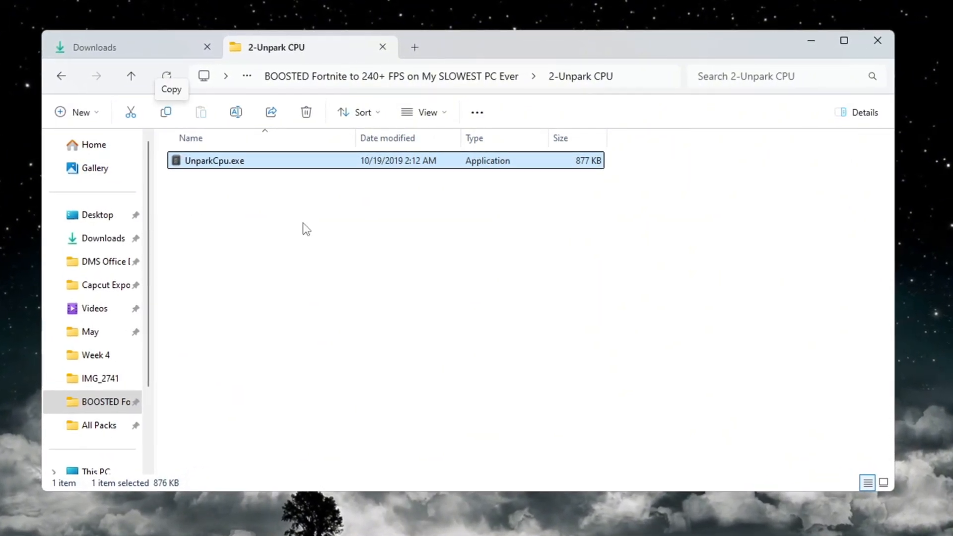
pyautogui.doubleClick(214, 161)
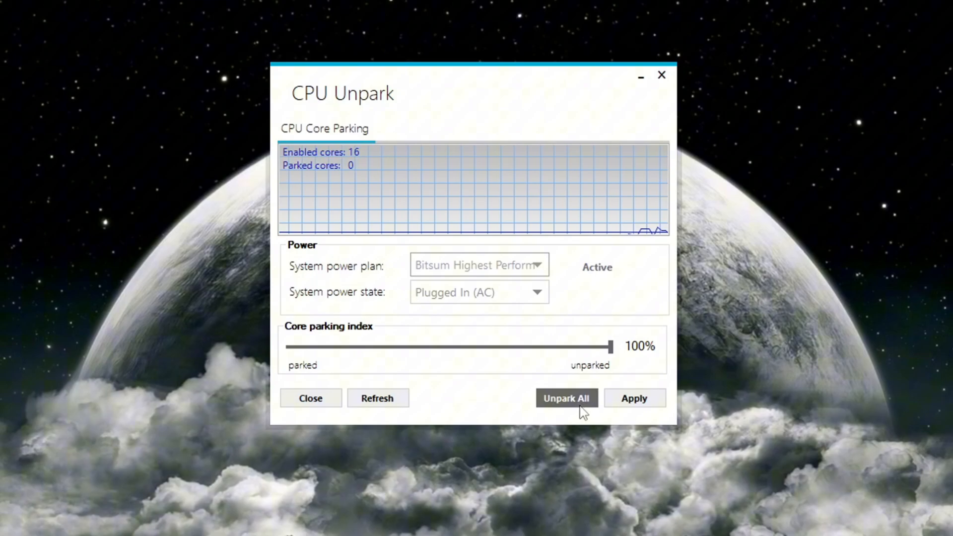
pyautogui.click(565, 398)
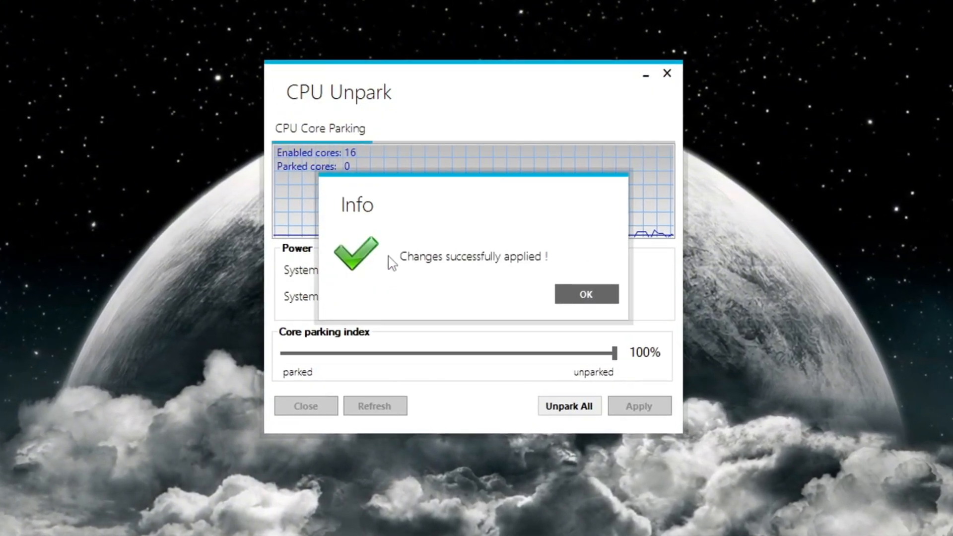
pyautogui.click(584, 294)
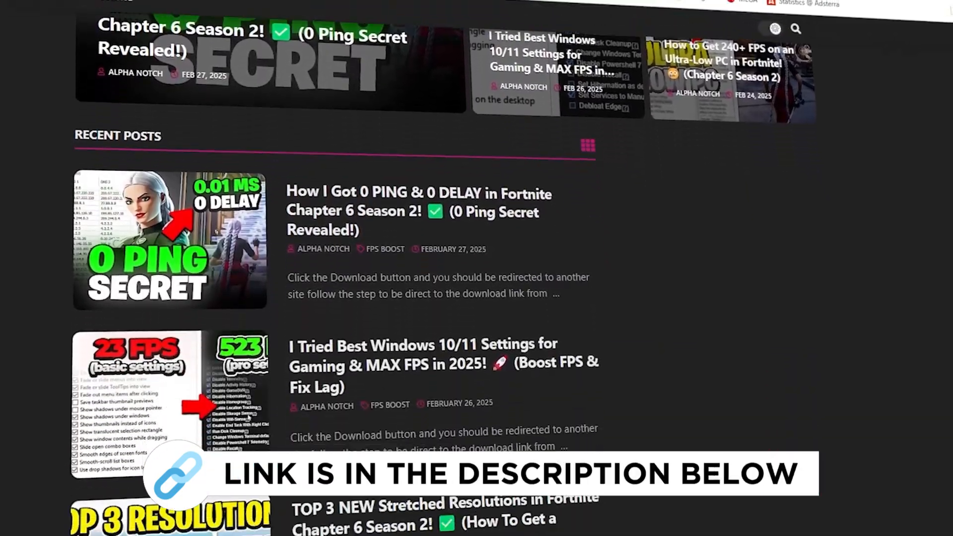
pyautogui.scroll(-3)
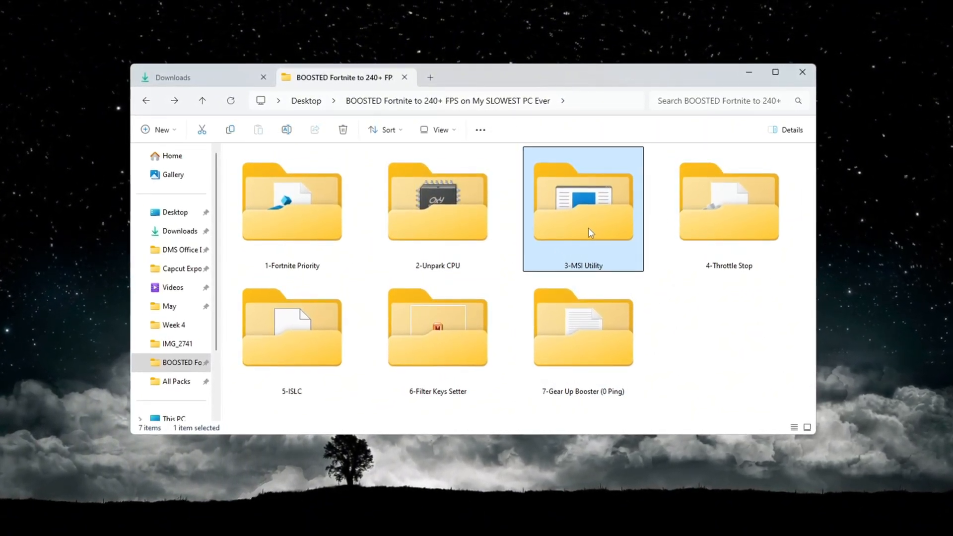
# - Launch MSI Mode Utility 3.0, review the GTX 1650 SUPER and Intel PEG10 devices, then close it
pyautogui.doubleClick(582, 202)
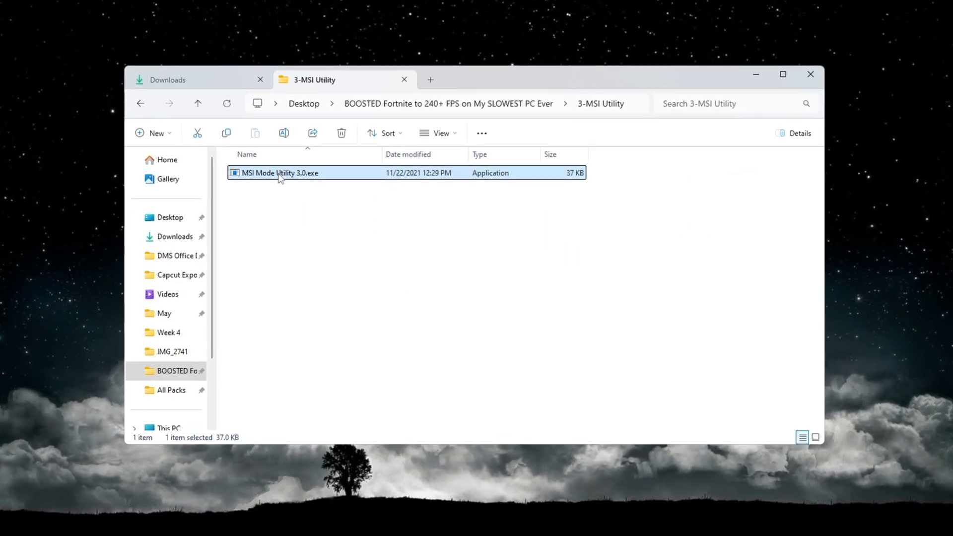
pyautogui.doubleClick(279, 173)
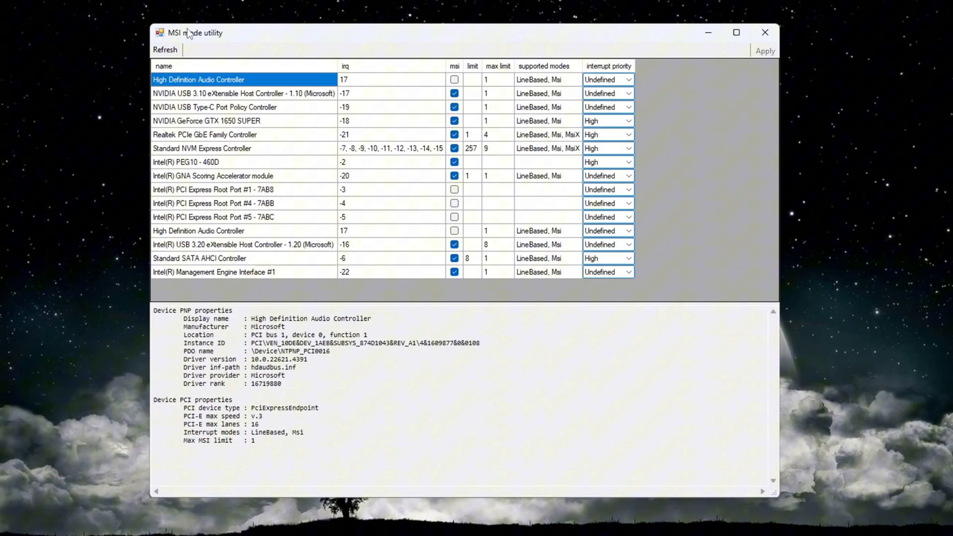
pyautogui.click(207, 120)
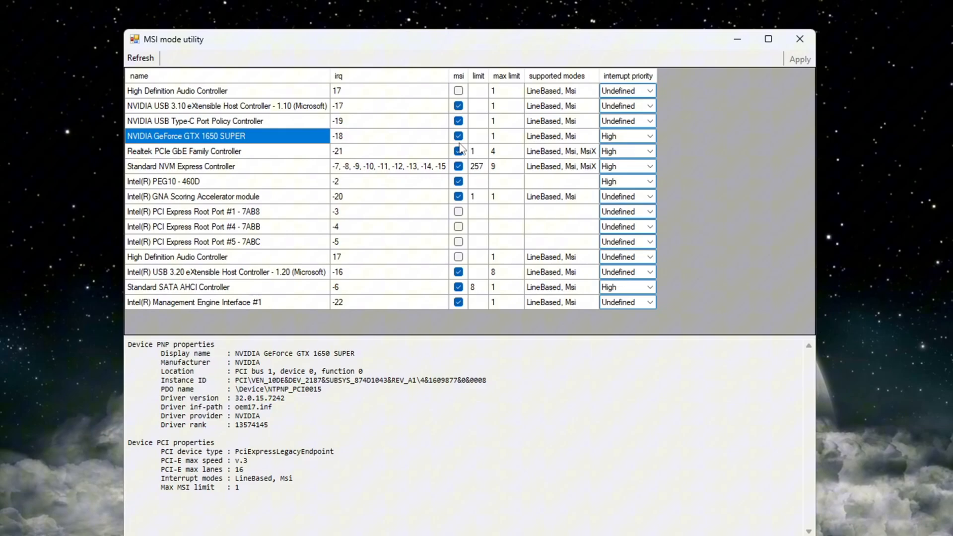
pyautogui.click(651, 136)
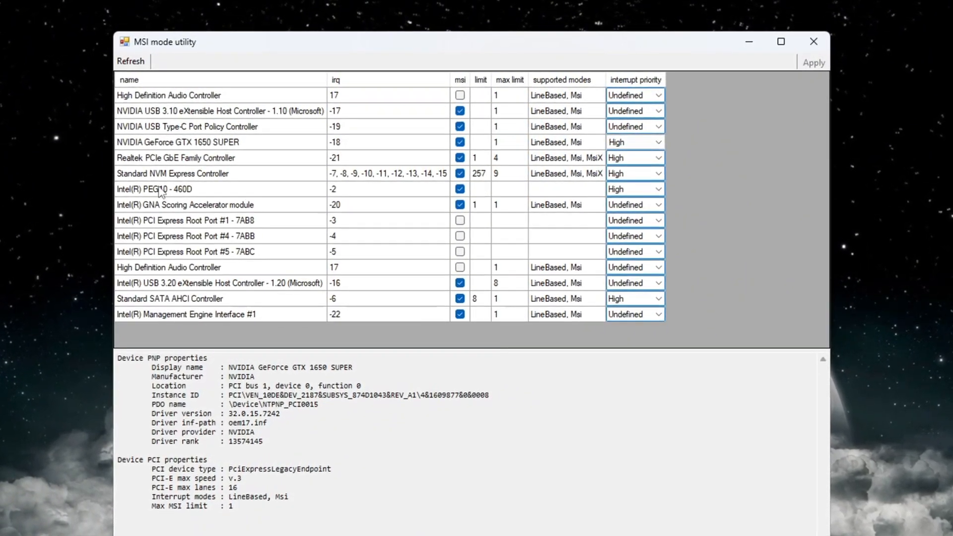
pyautogui.click(155, 189)
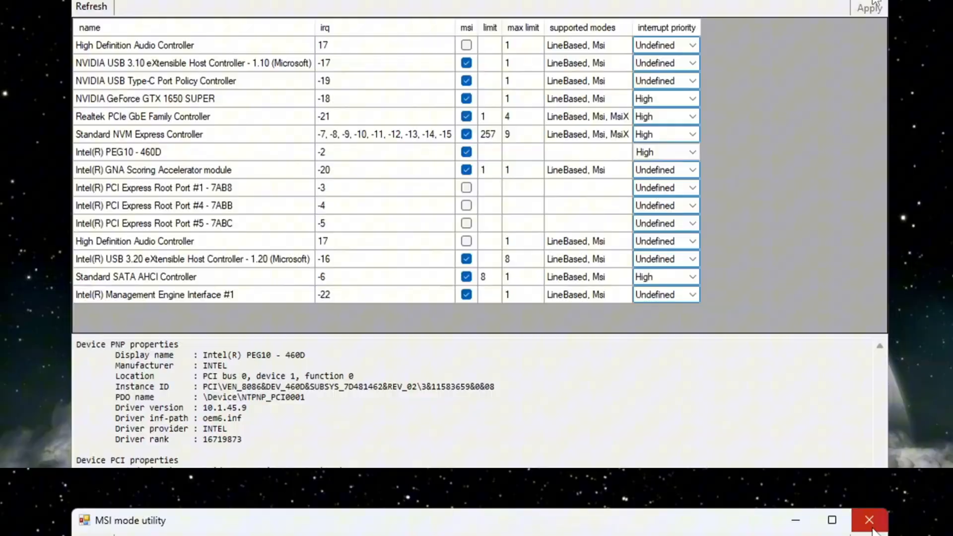
pyautogui.click(869, 520)
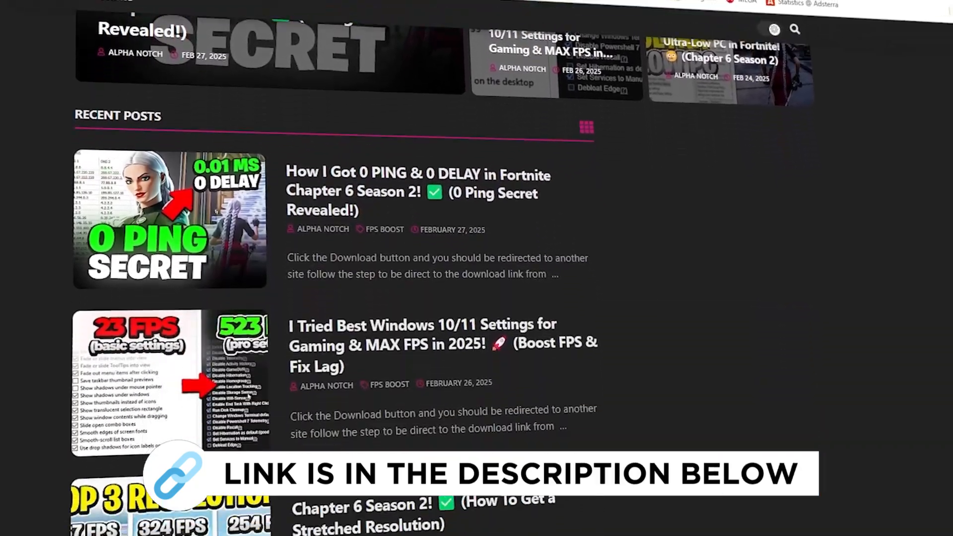
# - Launch ThrottleStop.exe from the 4-Throttle Stop folder
pyautogui.scroll(-3)
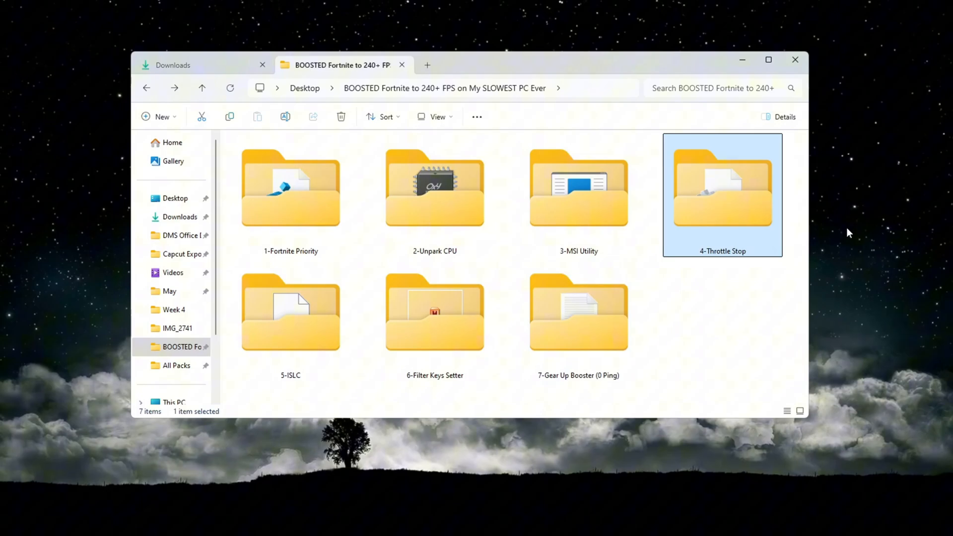
pyautogui.doubleClick(722, 188)
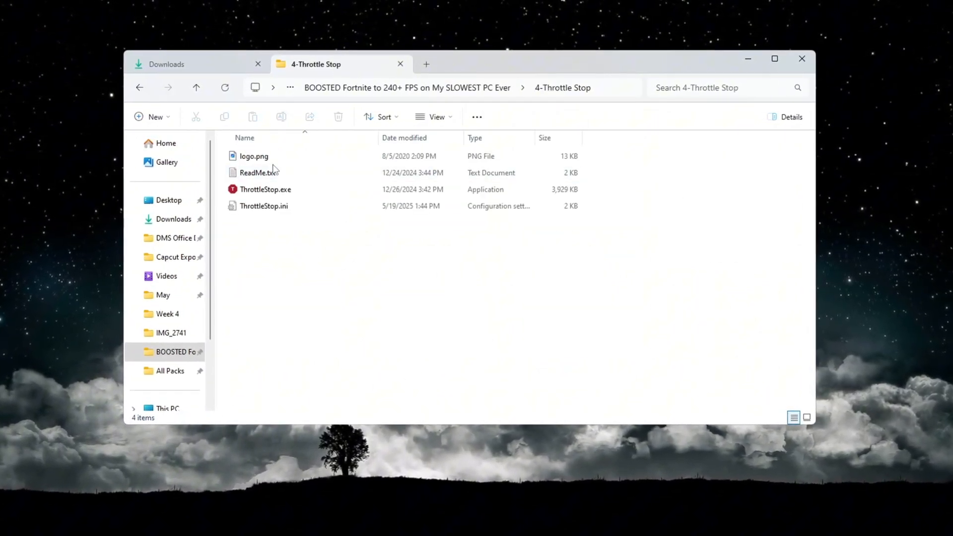
pyautogui.click(261, 190)
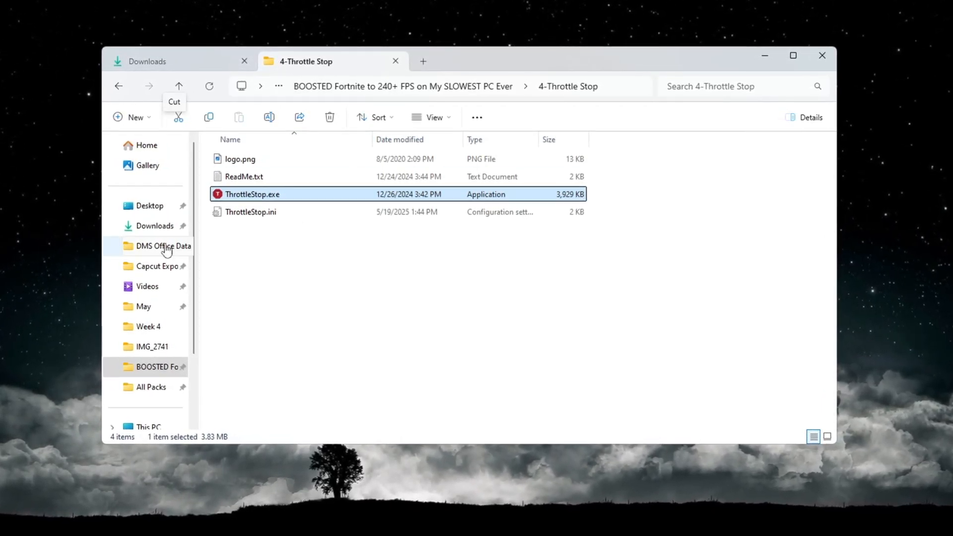
pyautogui.rightClick(252, 194)
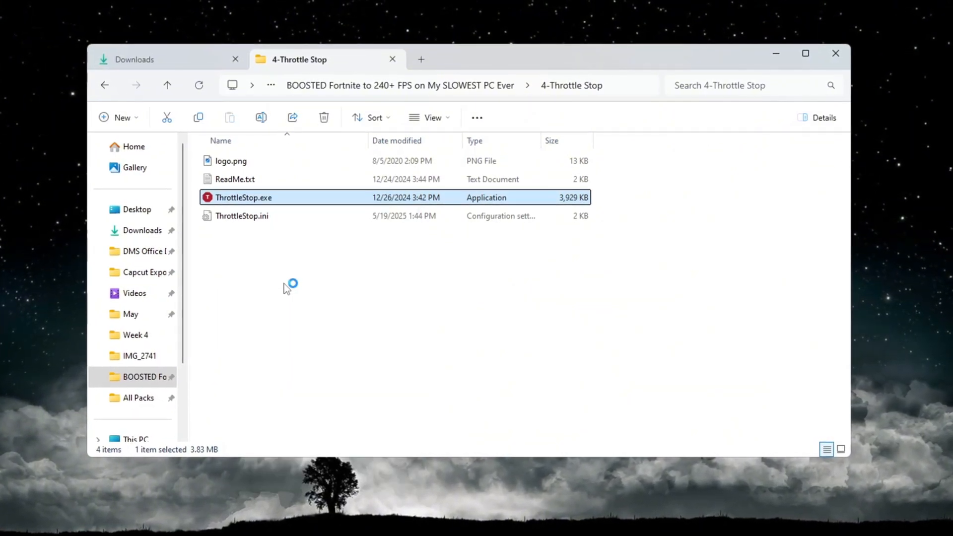
pyautogui.doubleClick(243, 197)
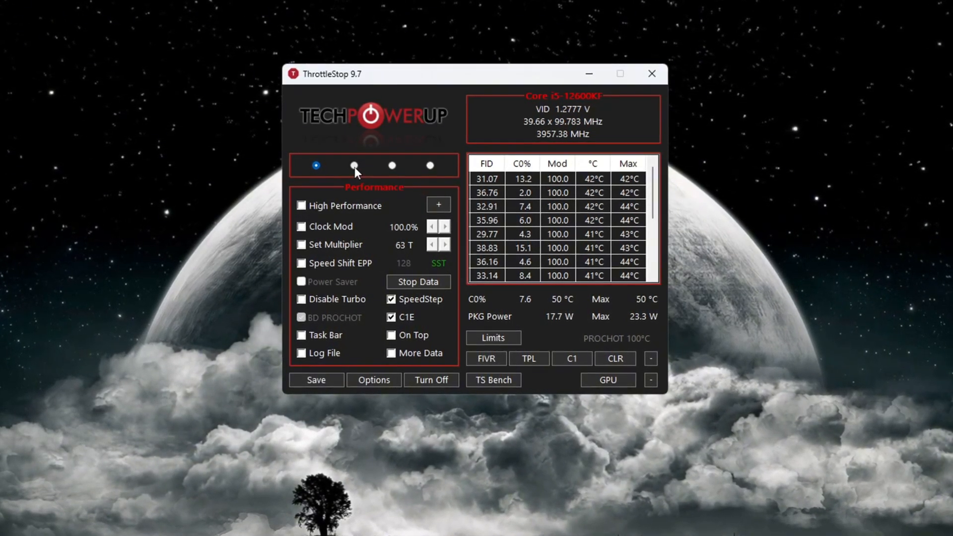
# - Switch ThrottleStop to the Game profile with High Performance, restart it, and minimize
pyautogui.click(430, 166)
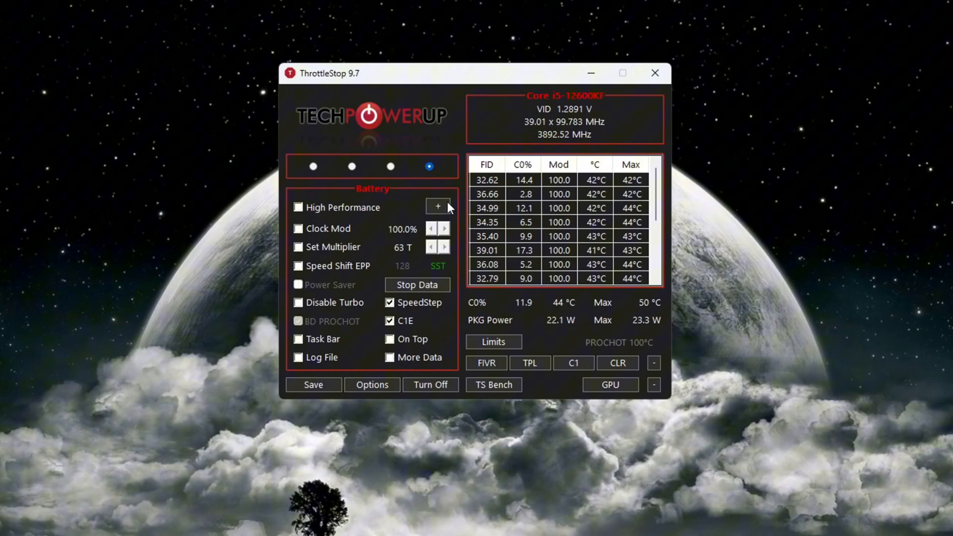
pyautogui.click(350, 166)
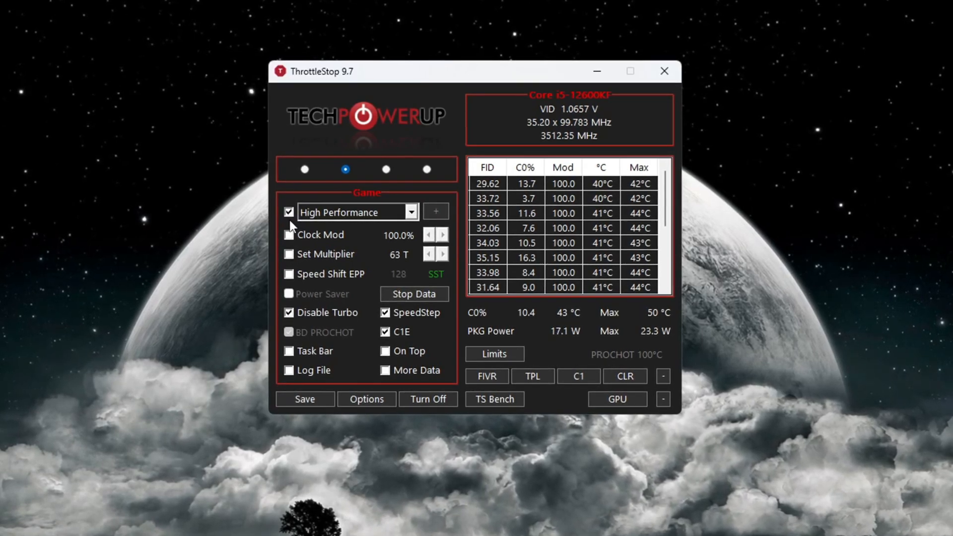
pyautogui.click(409, 213)
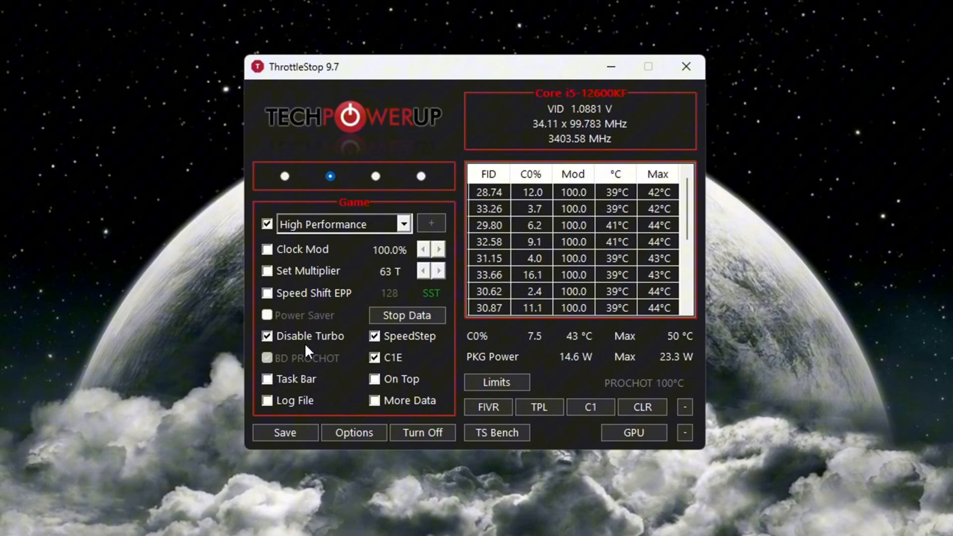
pyautogui.click(422, 432)
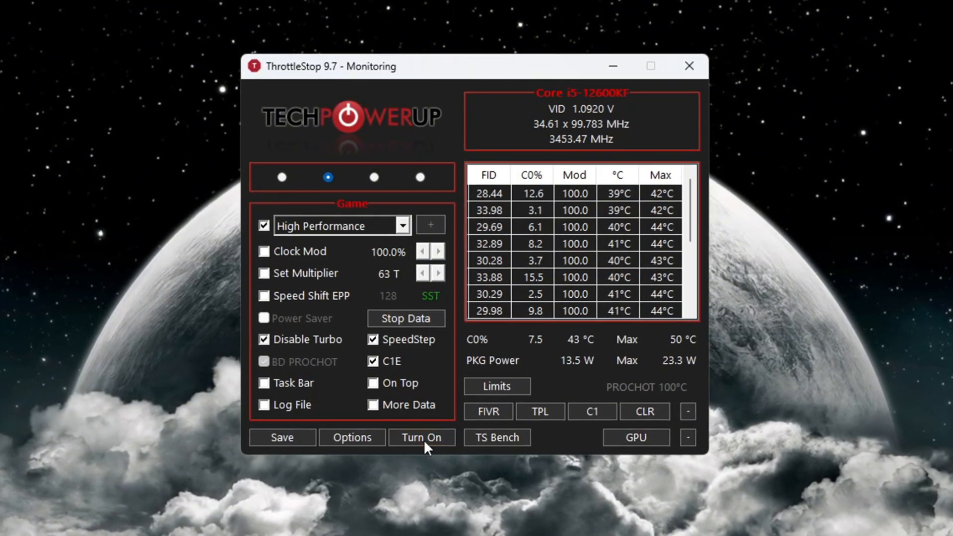
pyautogui.click(421, 437)
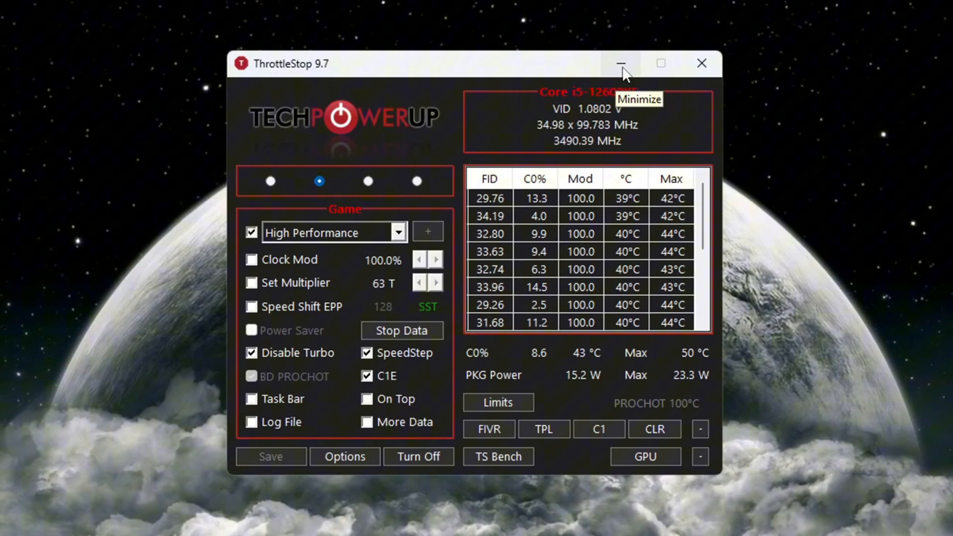
pyautogui.click(621, 63)
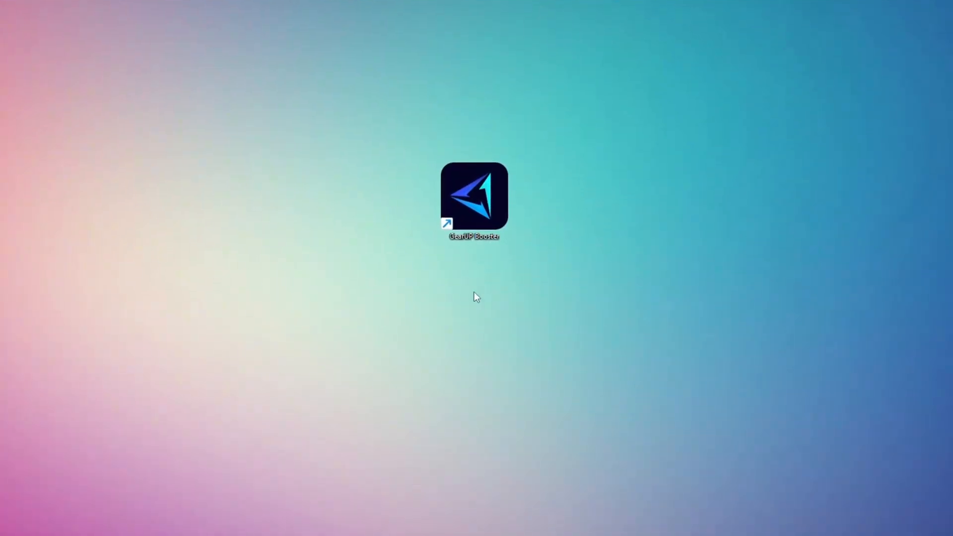
# - Launch GearUP Booster, browse the Games list, return Home, and boost Fortnite
pyautogui.doubleClick(473, 194)
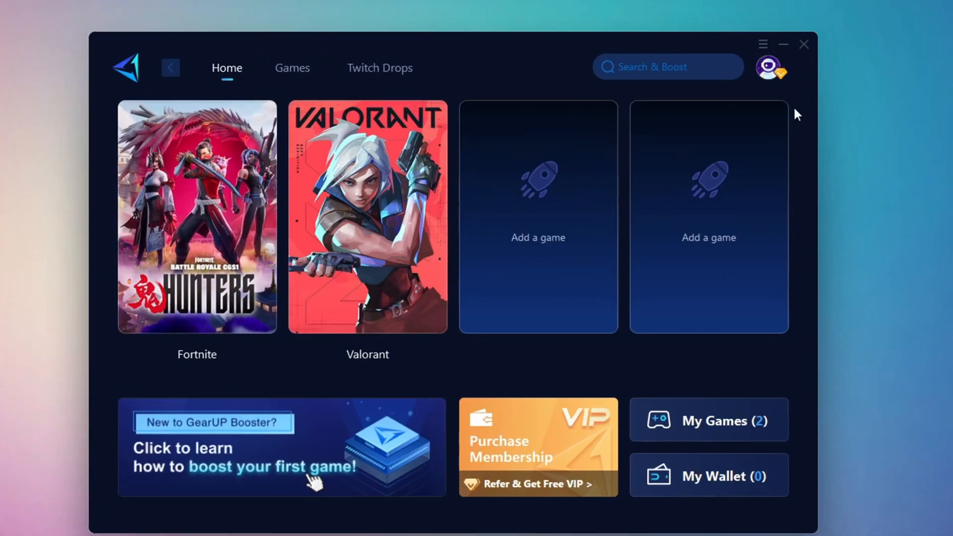
pyautogui.click(772, 67)
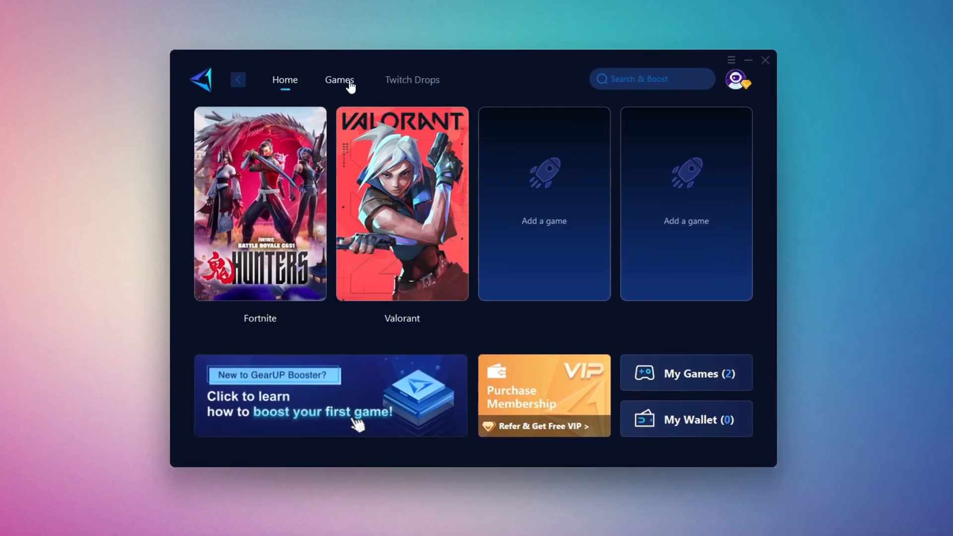
pyautogui.click(340, 79)
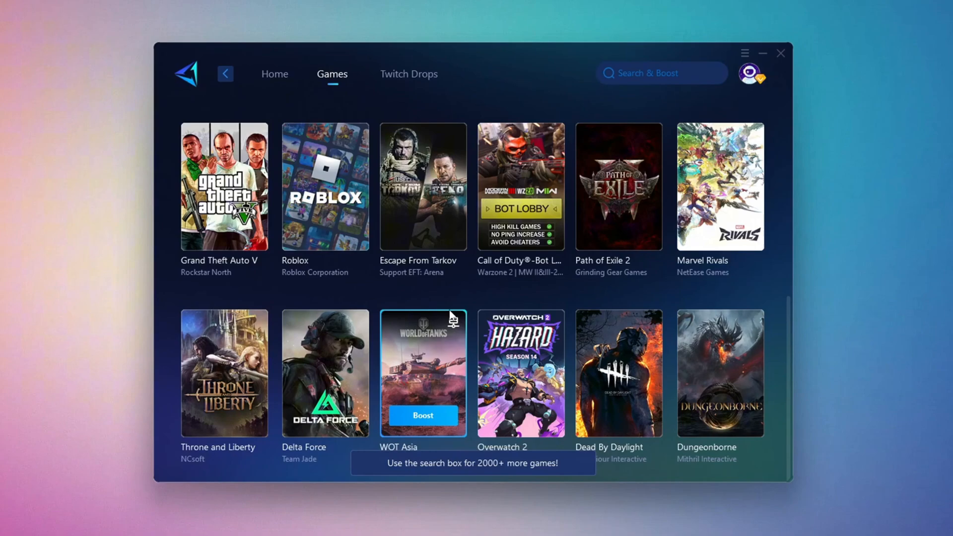
pyautogui.click(269, 73)
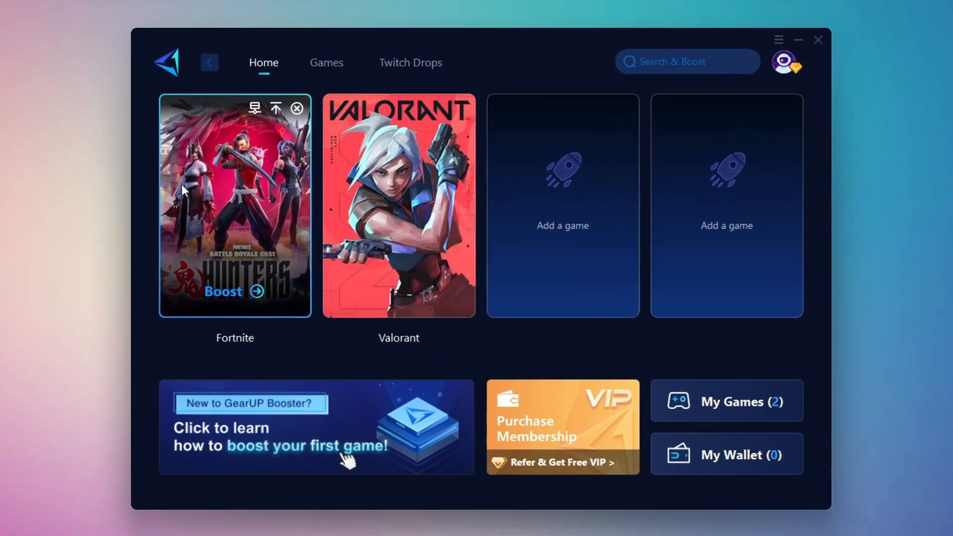
pyautogui.moveTo(230, 294)
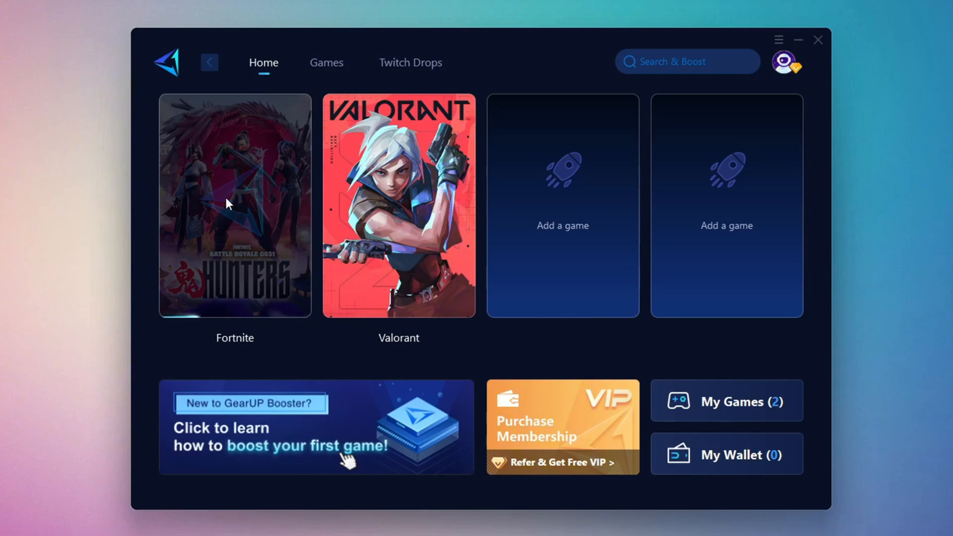
pyautogui.click(234, 205)
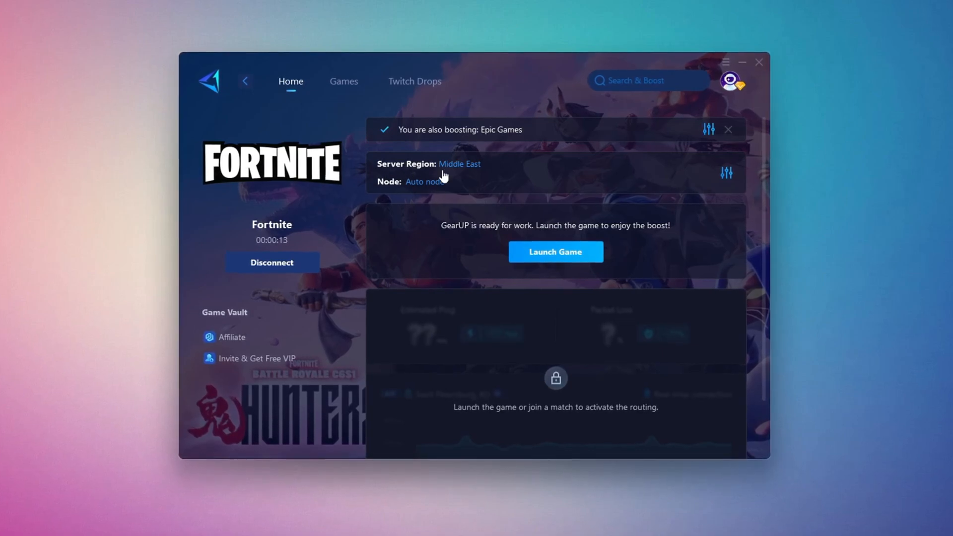
# - Keep Fortnite on the Middle East region with Auto node, then minimize the booster to the taskbar
pyautogui.click(458, 163)
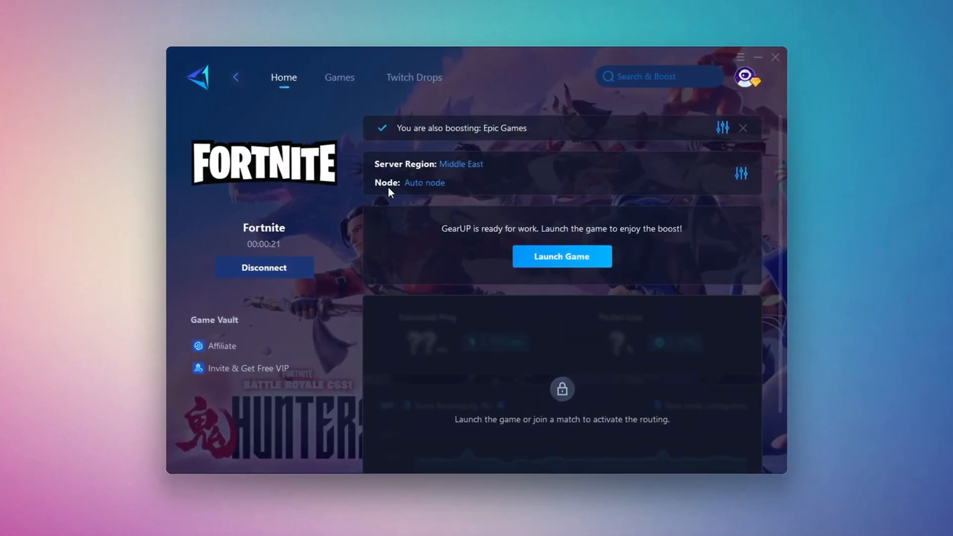
pyautogui.click(423, 183)
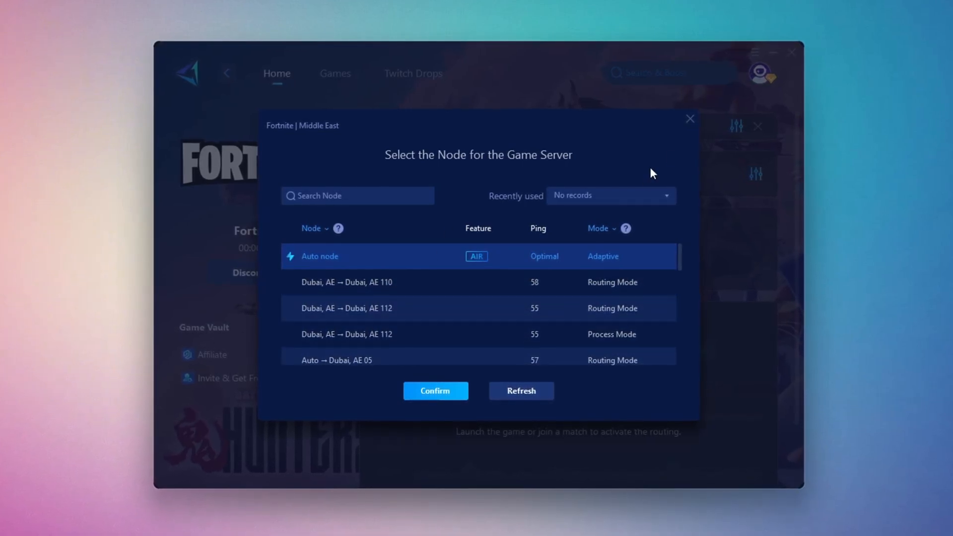
pyautogui.click(435, 391)
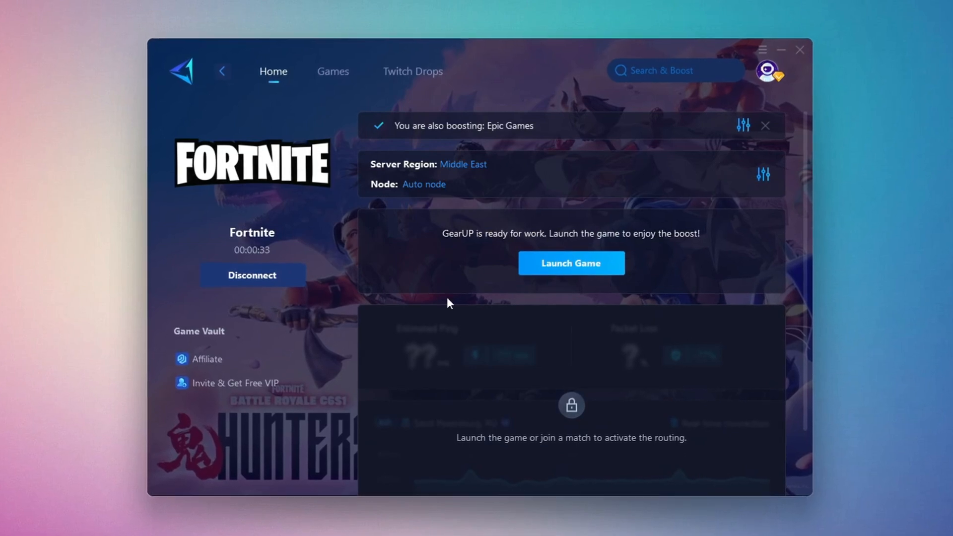
pyautogui.click(804, 49)
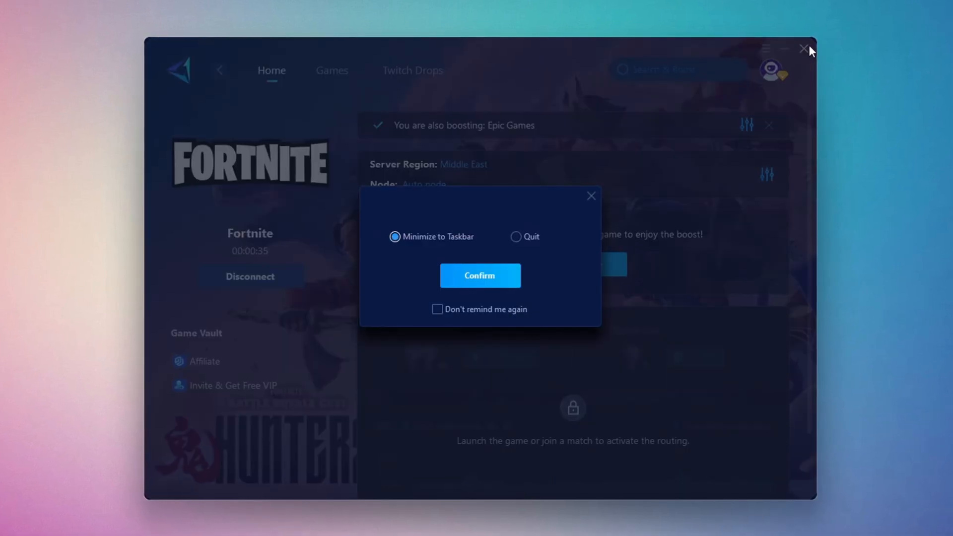
pyautogui.click(480, 276)
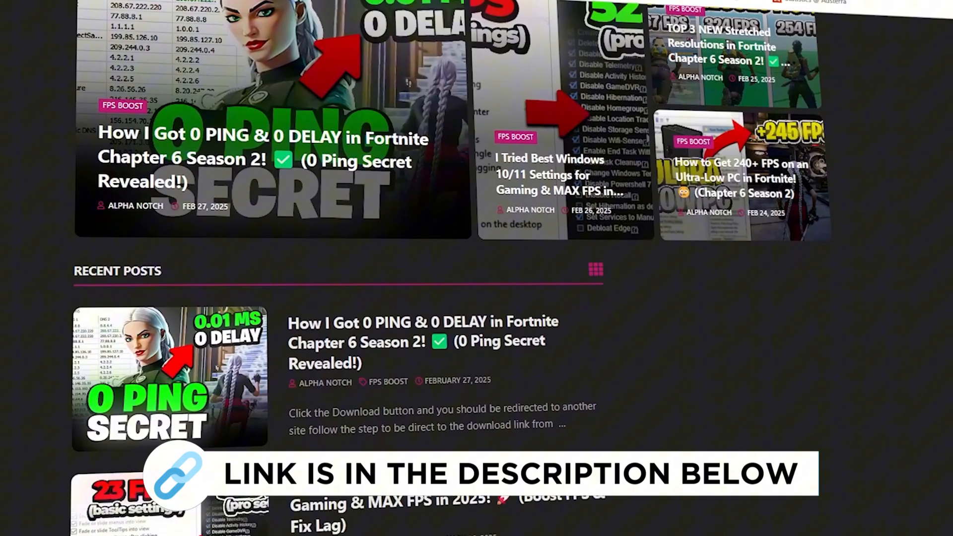
# - Open the 5-ISLC folder and launch Intelligent standby list cleaner ISLC.exe
pyautogui.scroll(-3)
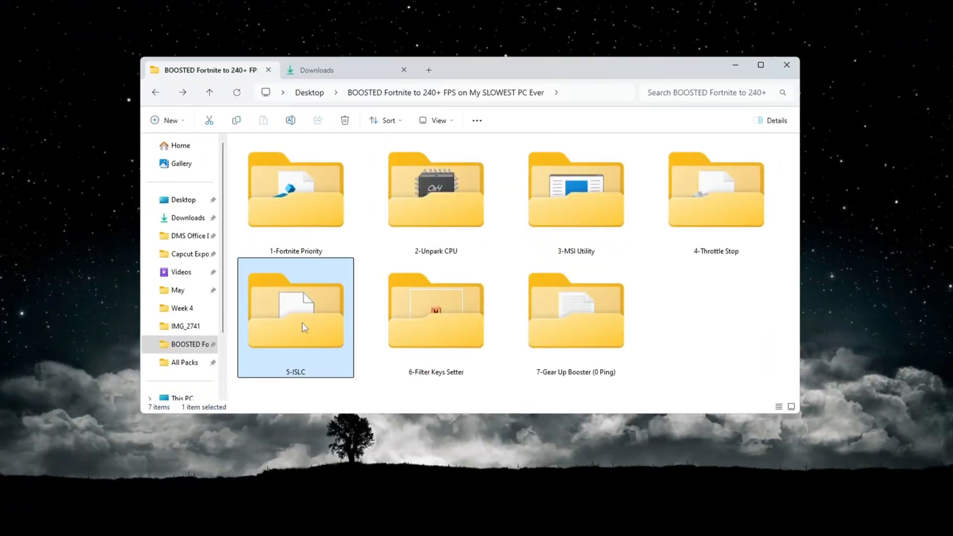
pyautogui.doubleClick(295, 311)
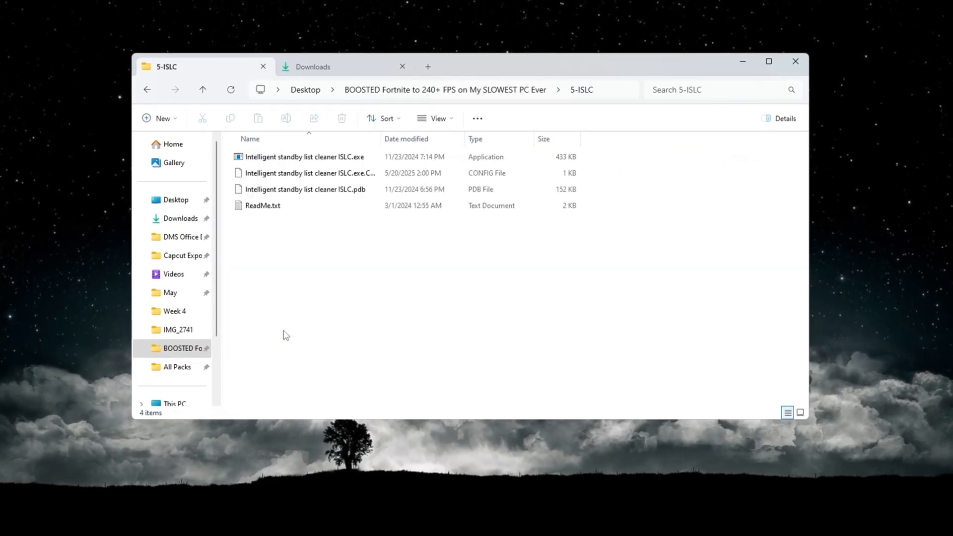
pyautogui.click(305, 157)
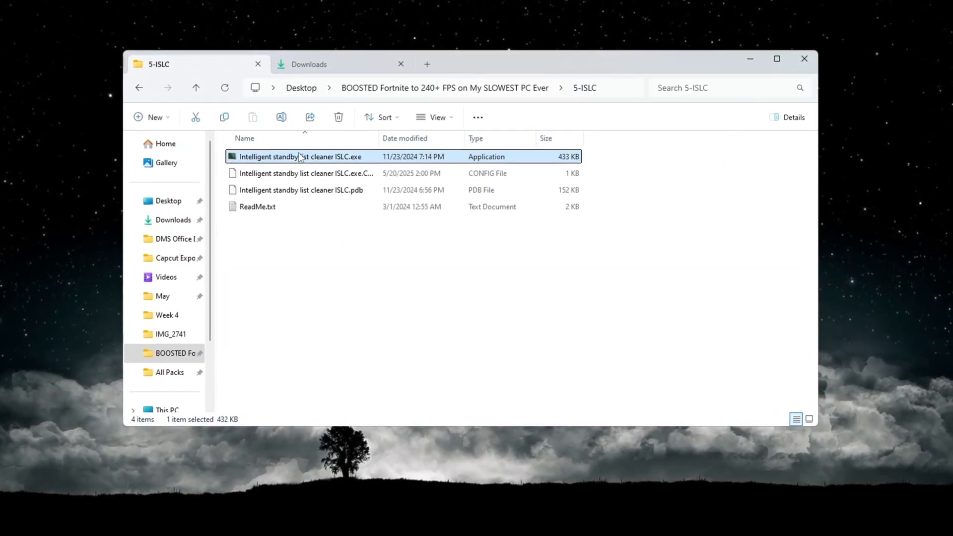
pyautogui.doubleClick(297, 156)
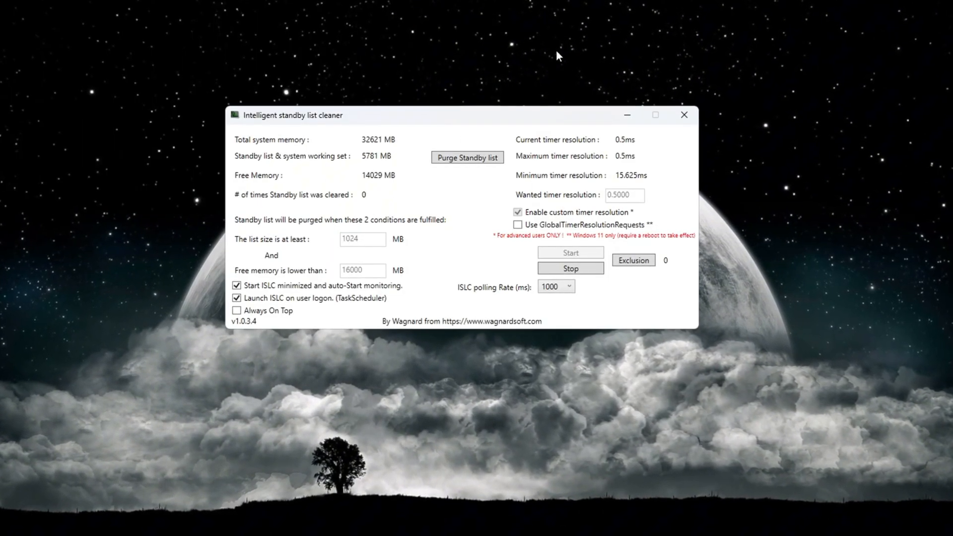
# - Start ISLC monitoring with 1024 and 16000 MB thresholds and purge the standby list to 80 MB
pyautogui.click(466, 157)
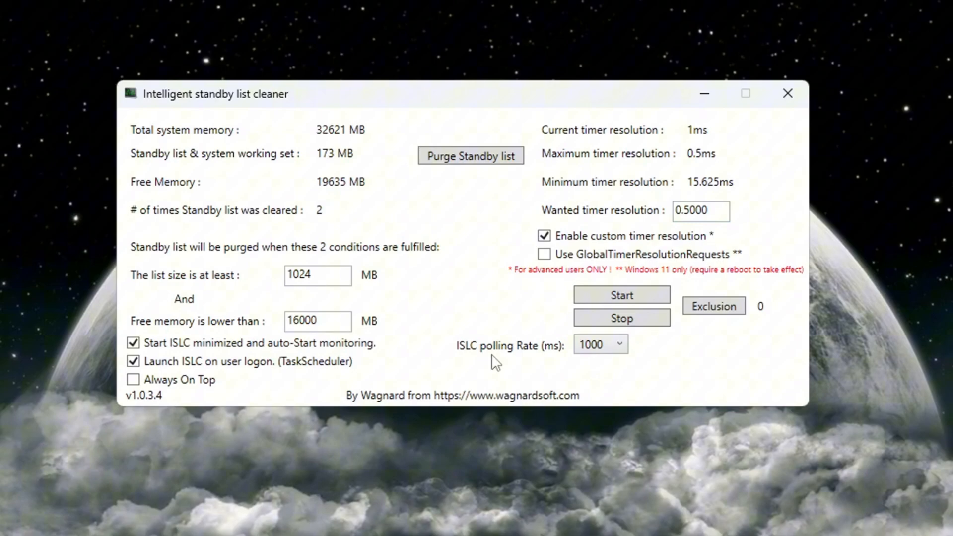
pyautogui.click(601, 344)
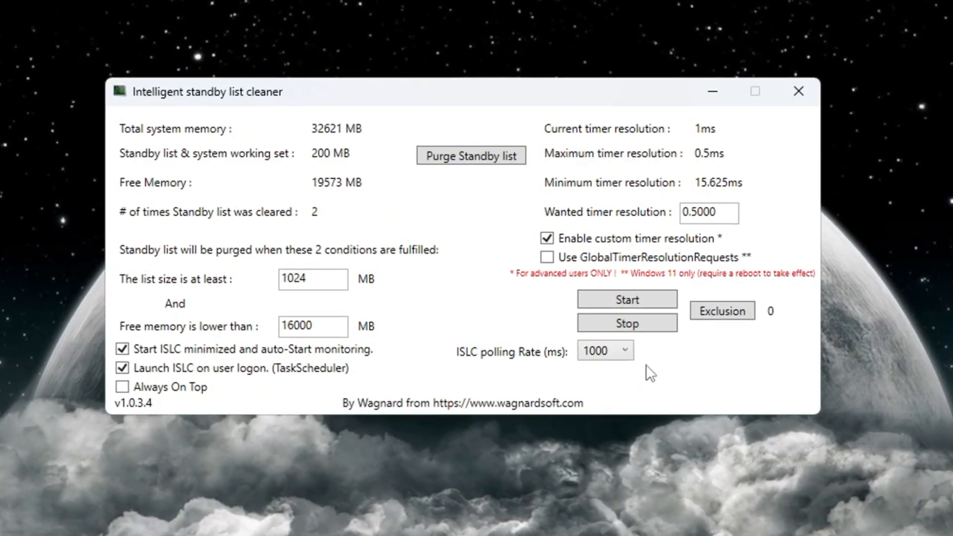
pyautogui.click(626, 300)
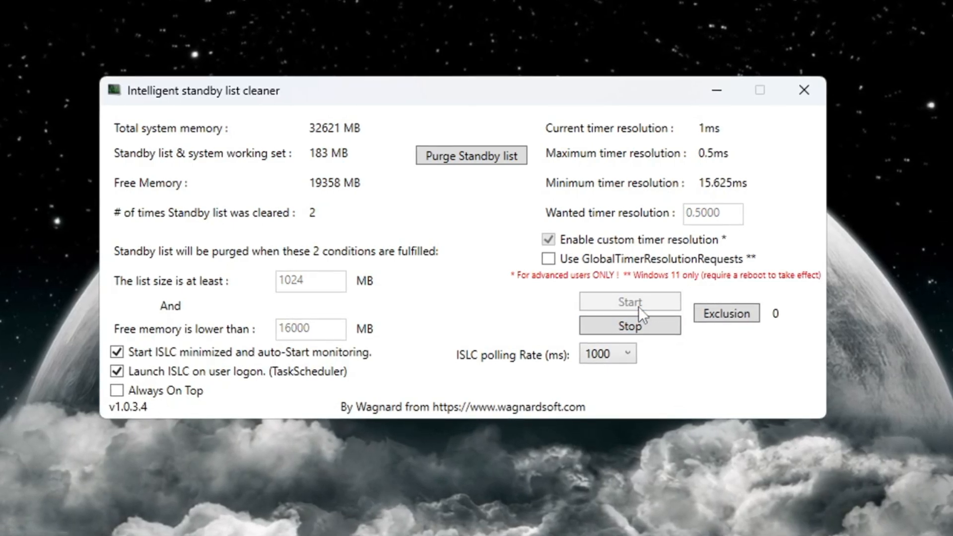
pyautogui.click(471, 155)
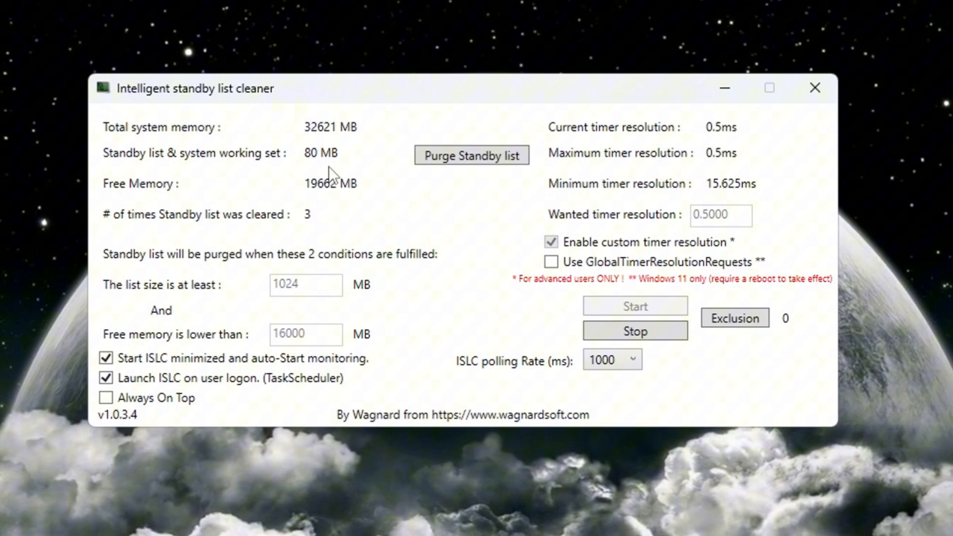
pyautogui.click(471, 155)
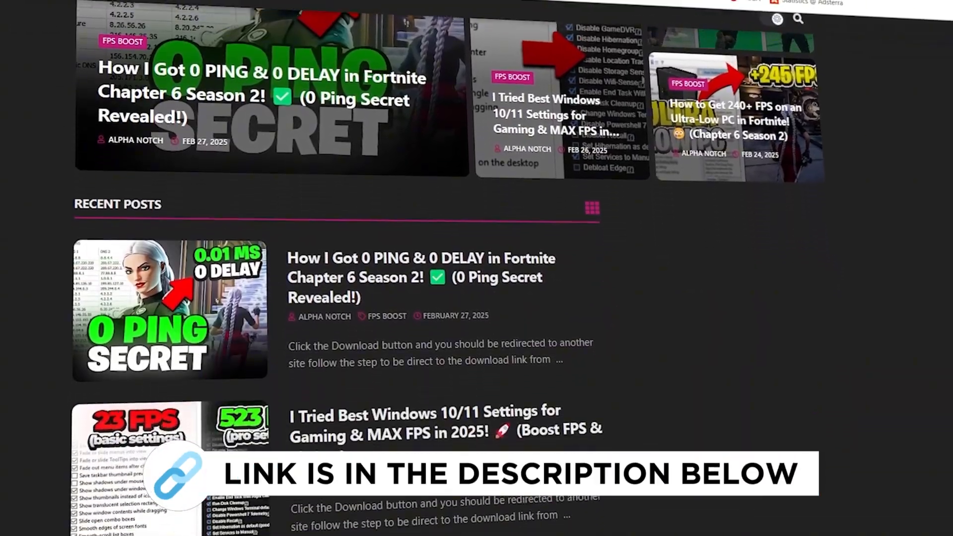
# - Scroll the tweak pack and open the 6-Filter Keys Setter folder
pyautogui.scroll(-3)
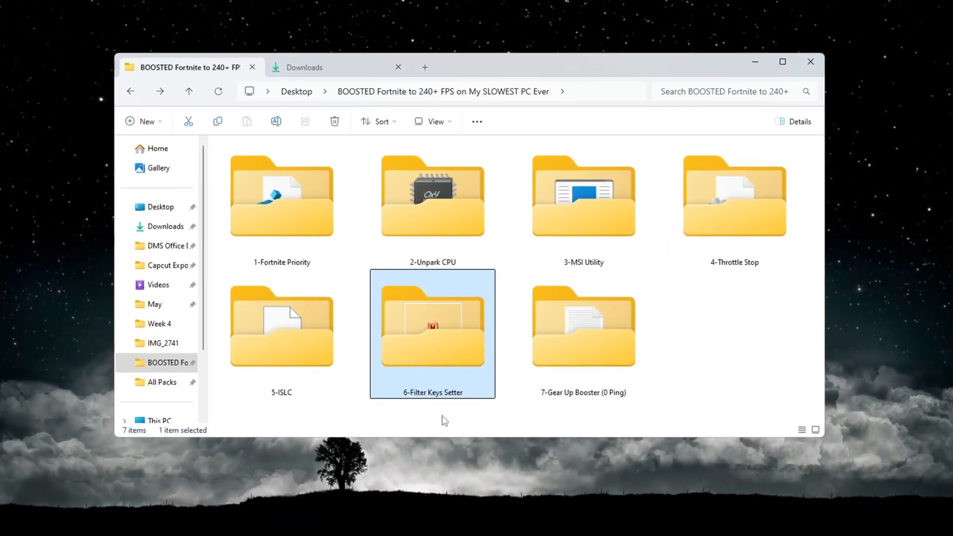
pyautogui.doubleClick(433, 334)
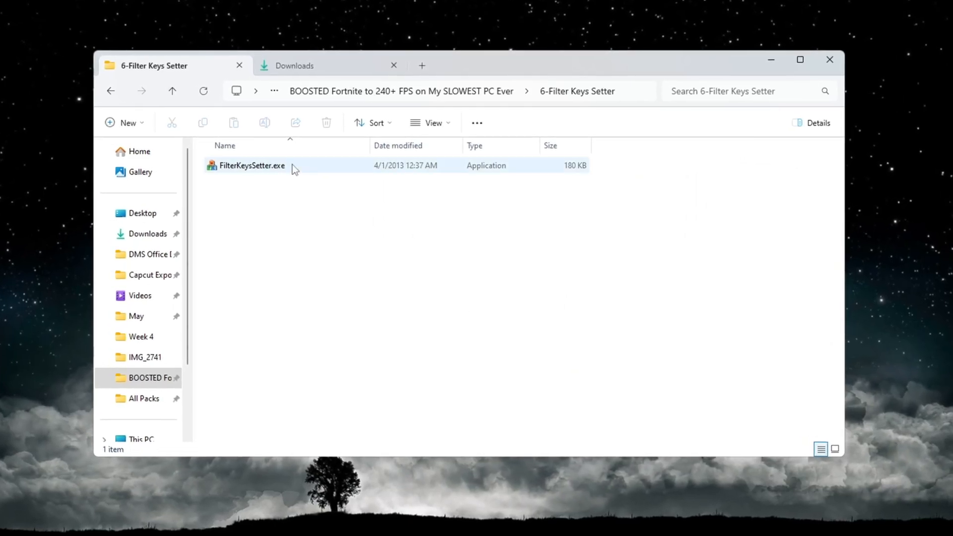
# - Run FilterKeysSetter with 0 ignore, 130 ms repeat delay, 10 ms rate, saved to registry
pyautogui.doubleClick(250, 165)
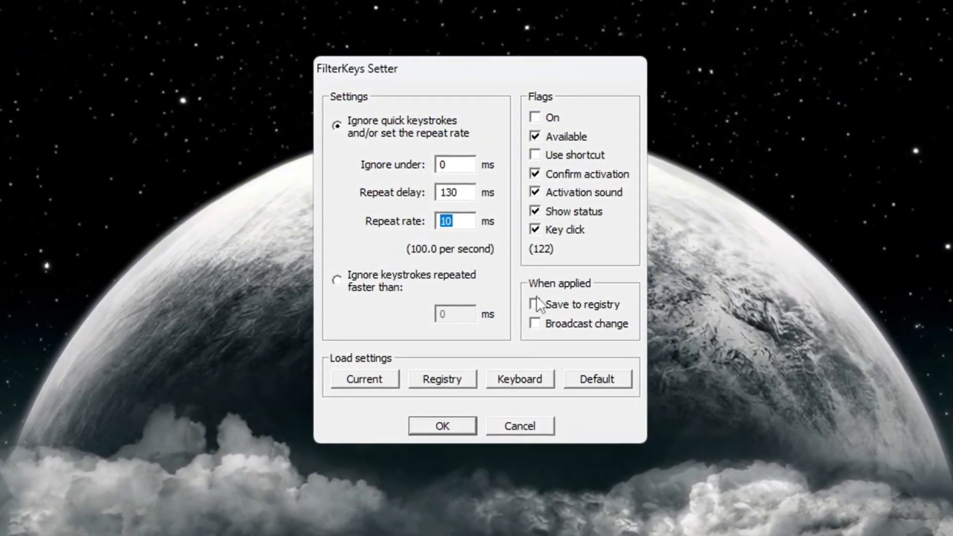
pyautogui.click(535, 304)
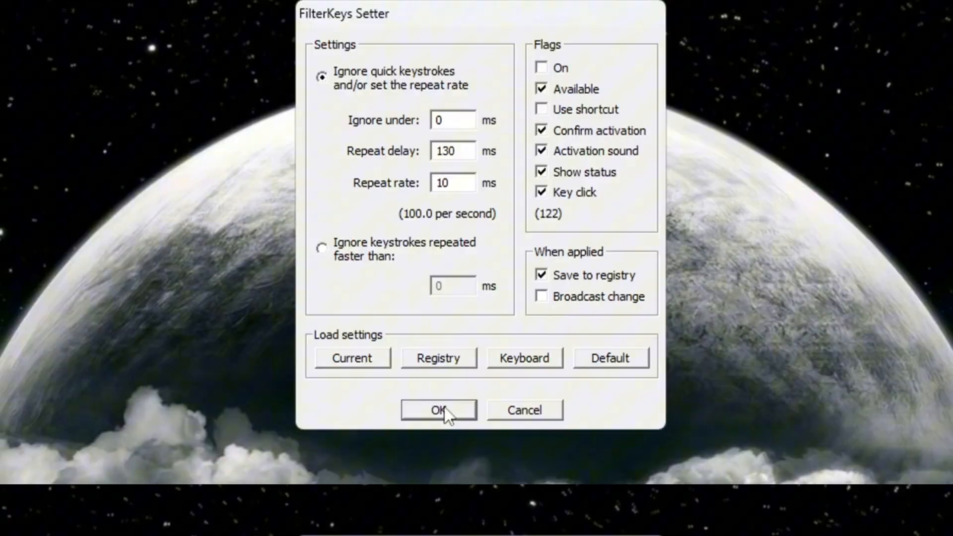
pyautogui.click(439, 410)
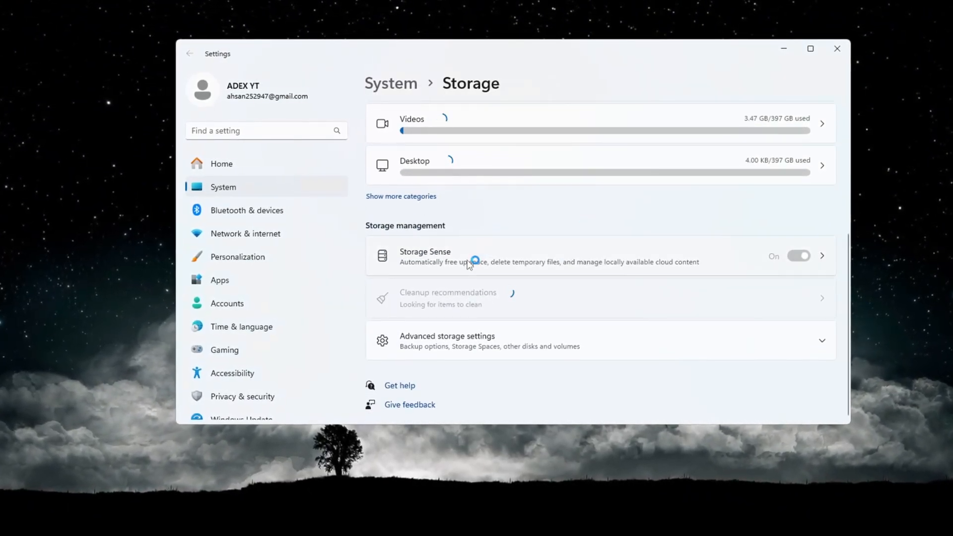
# - Run Storage Sense cleanup now, scheduled daily with 14-day recycle bin cleanup
pyautogui.click(425, 255)
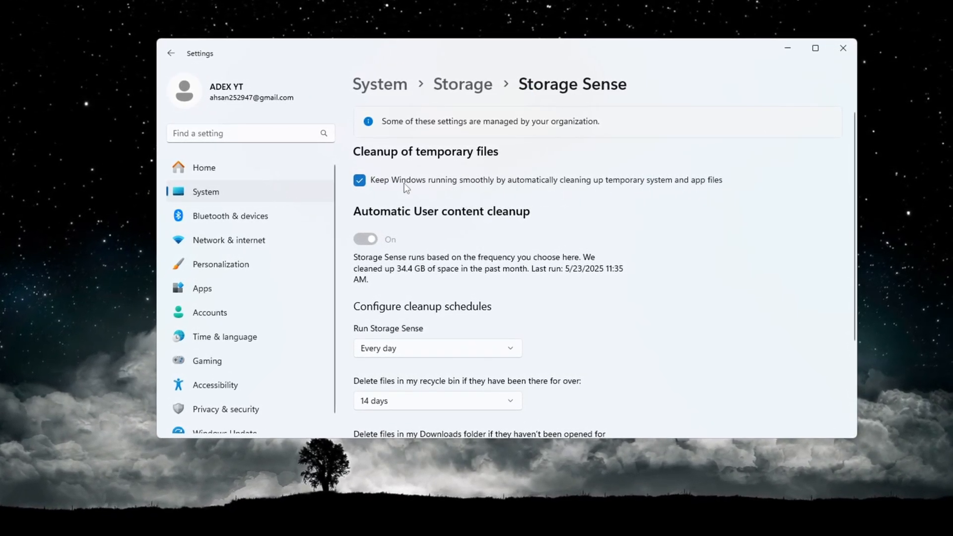
pyautogui.scroll(-3)
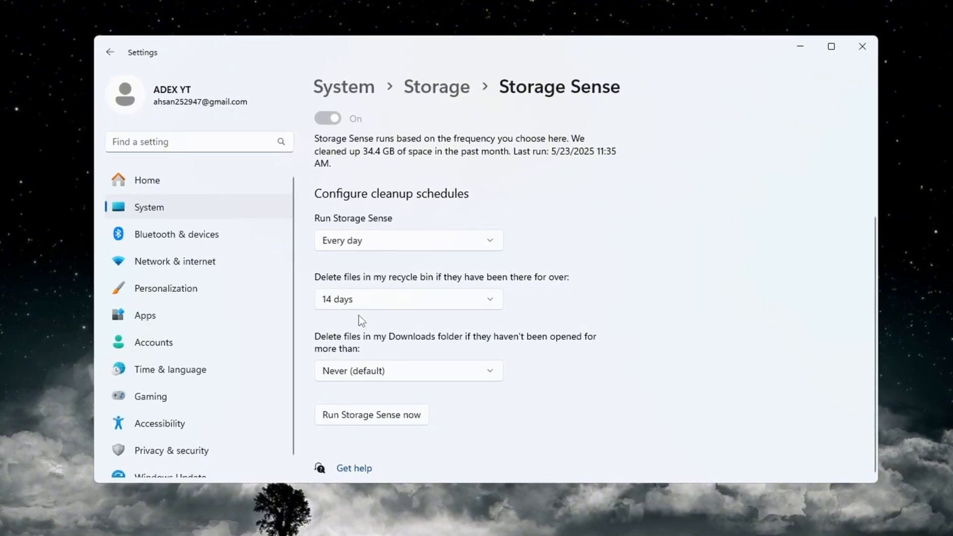
pyautogui.click(371, 414)
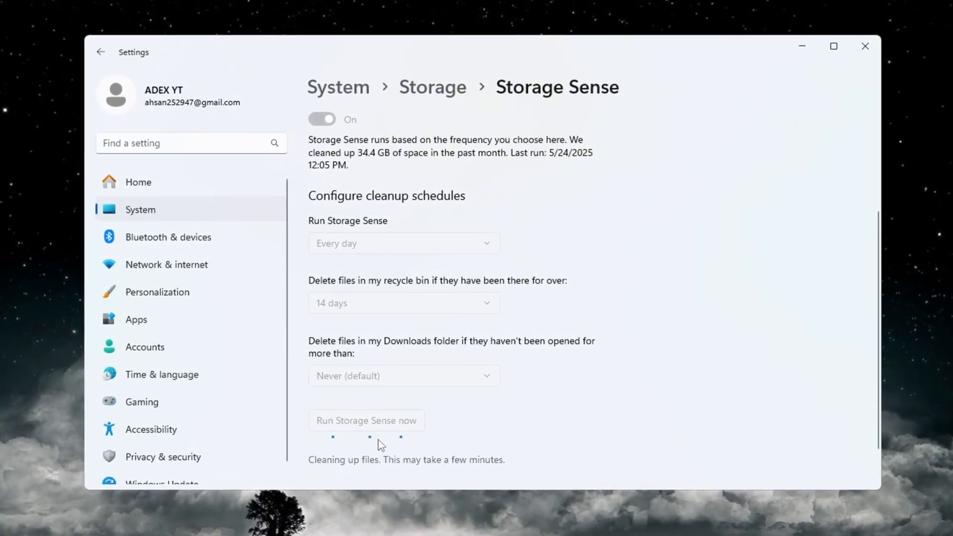